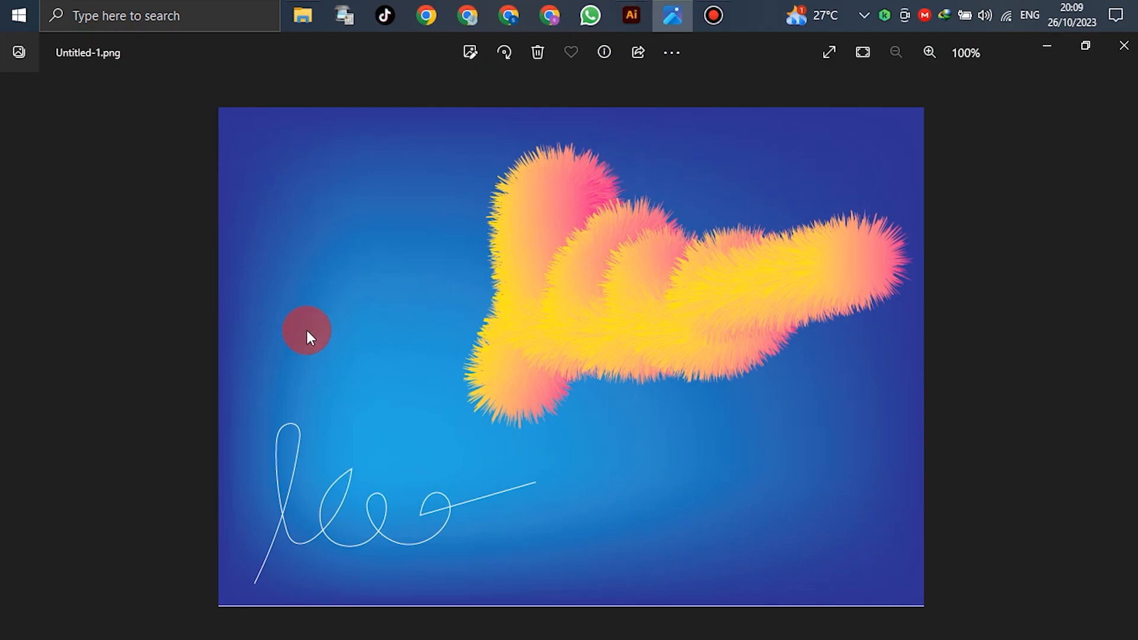
mouse_move(594, 410)
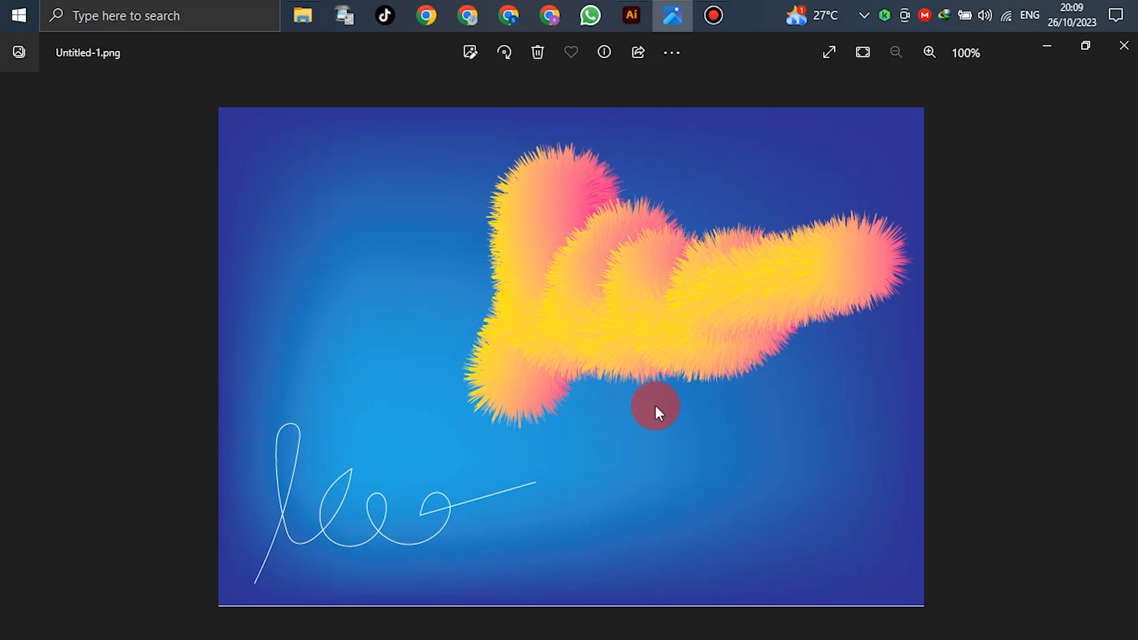
mouse_move(557, 266)
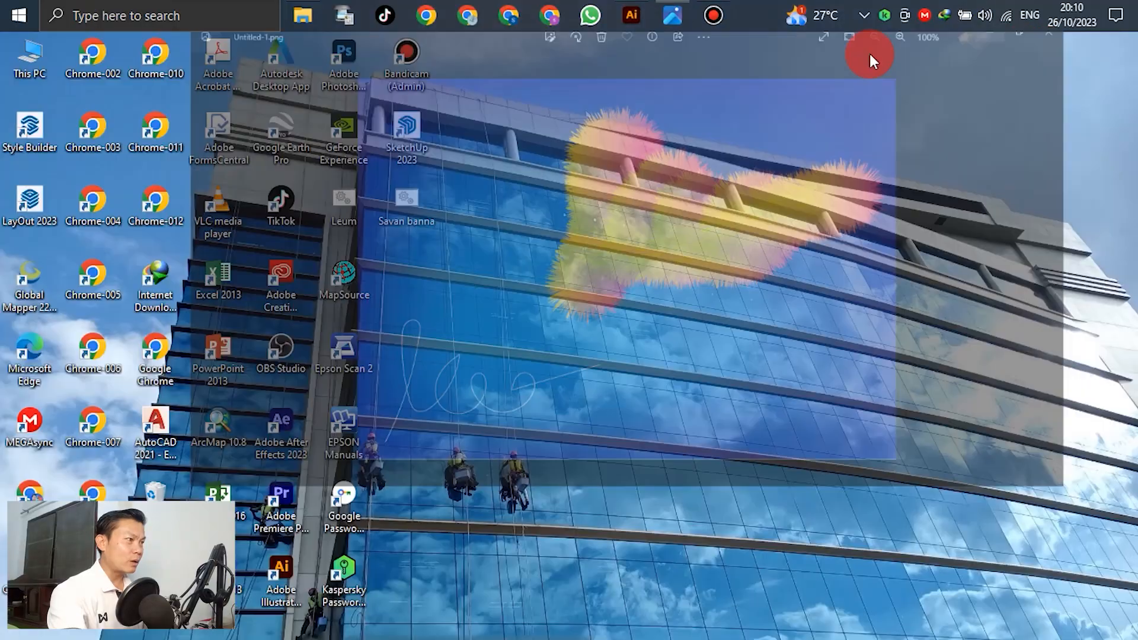
Step: Name the new document 'Fur Effect', use pixel units and landscape orientation, and create it
click(628, 14)
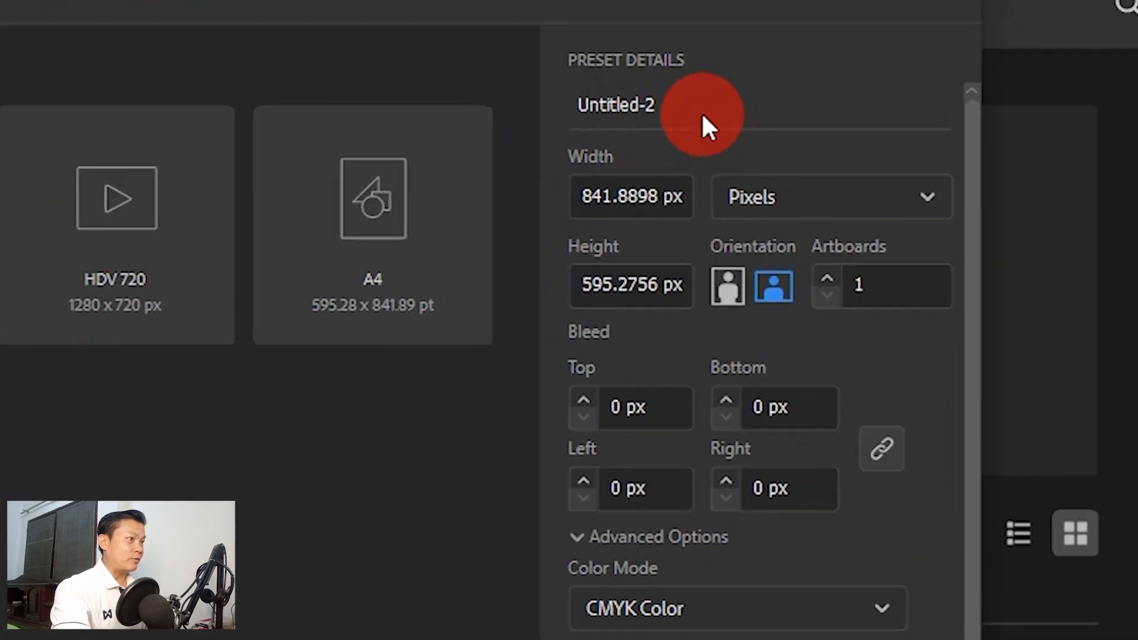
click(615, 104)
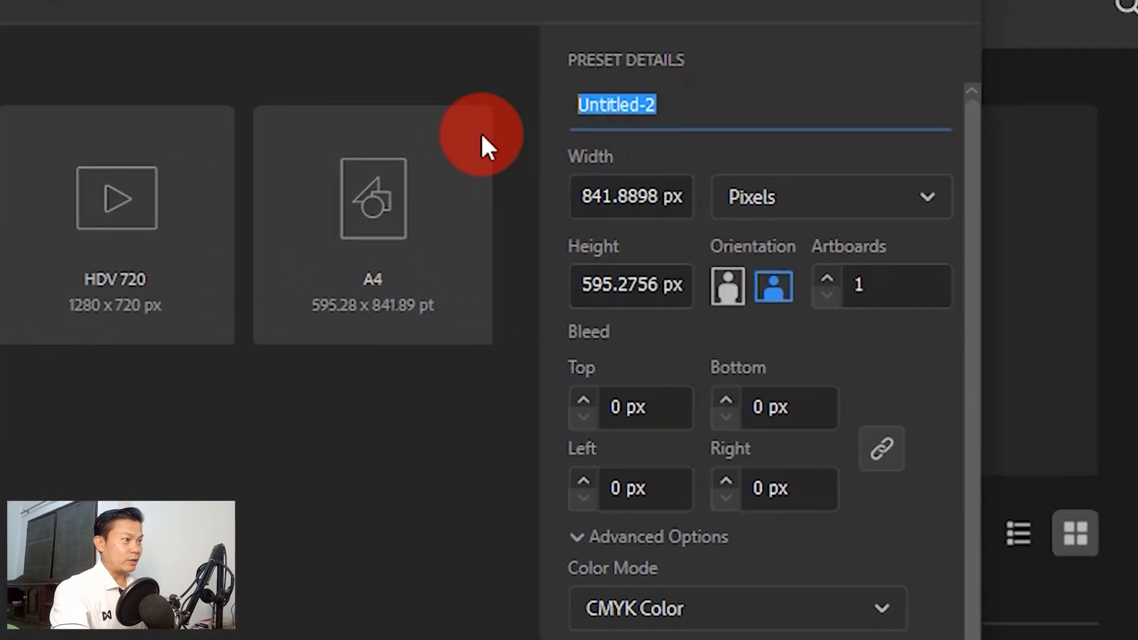
text(Fur Effect)
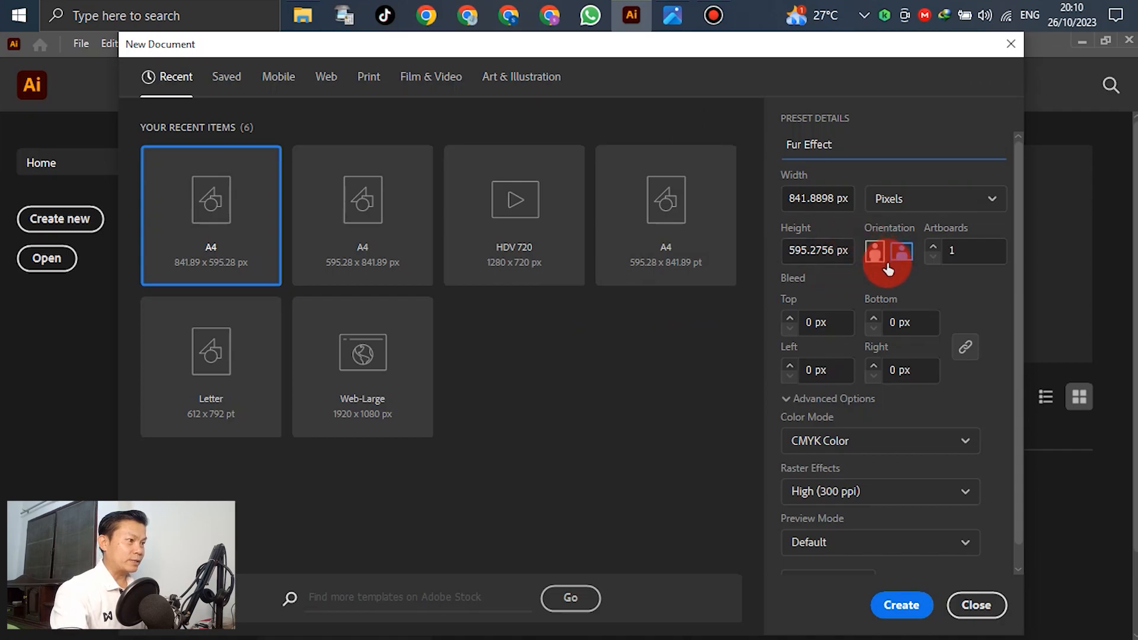
click(874, 251)
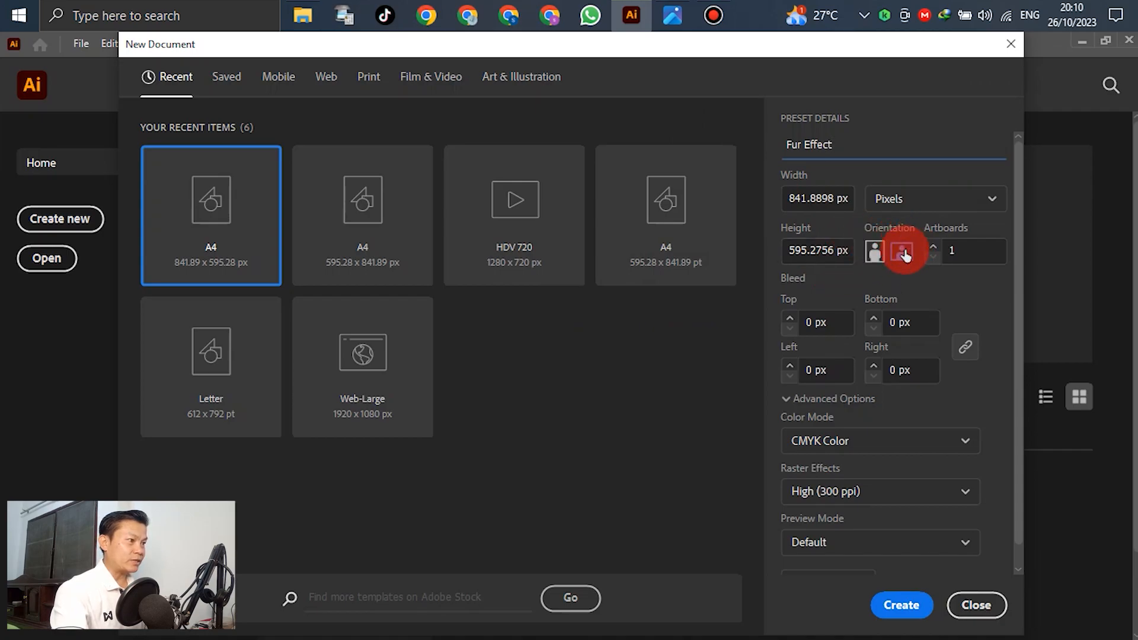
click(902, 251)
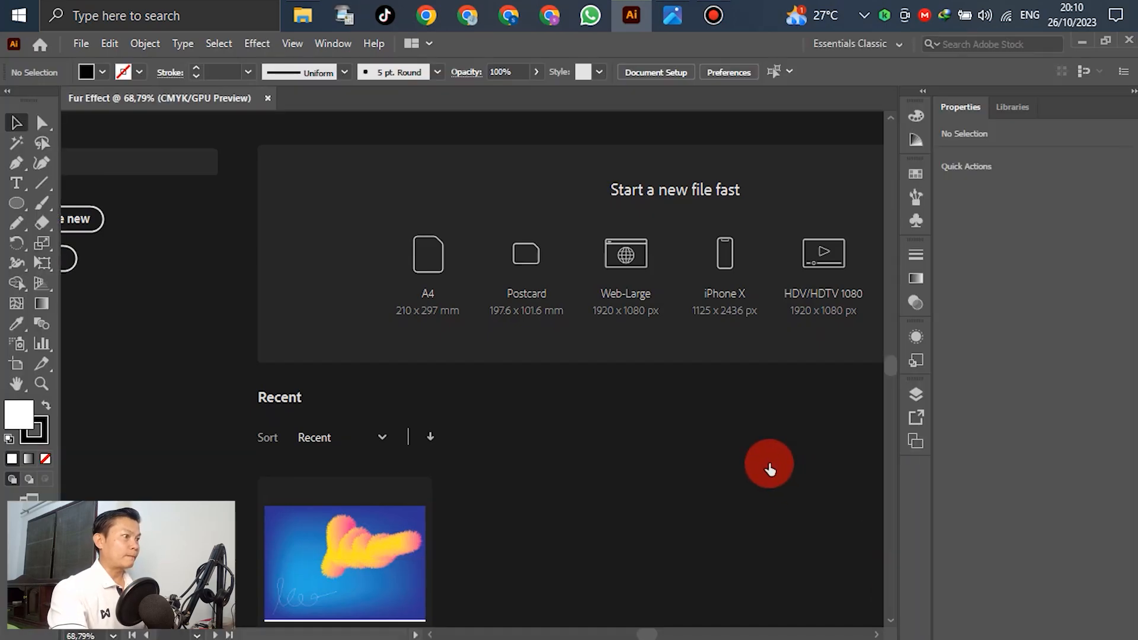
Step: Fit the artboard in view and set stroke to None with a dark blue fill
double_click(344, 562)
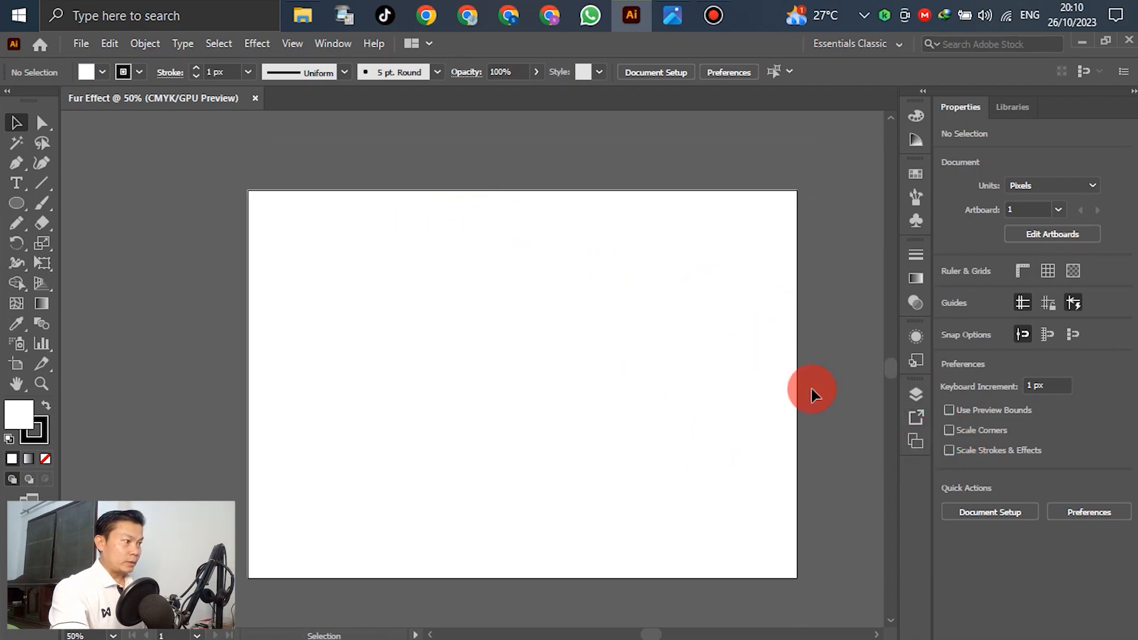
mouse_move(209, 150)
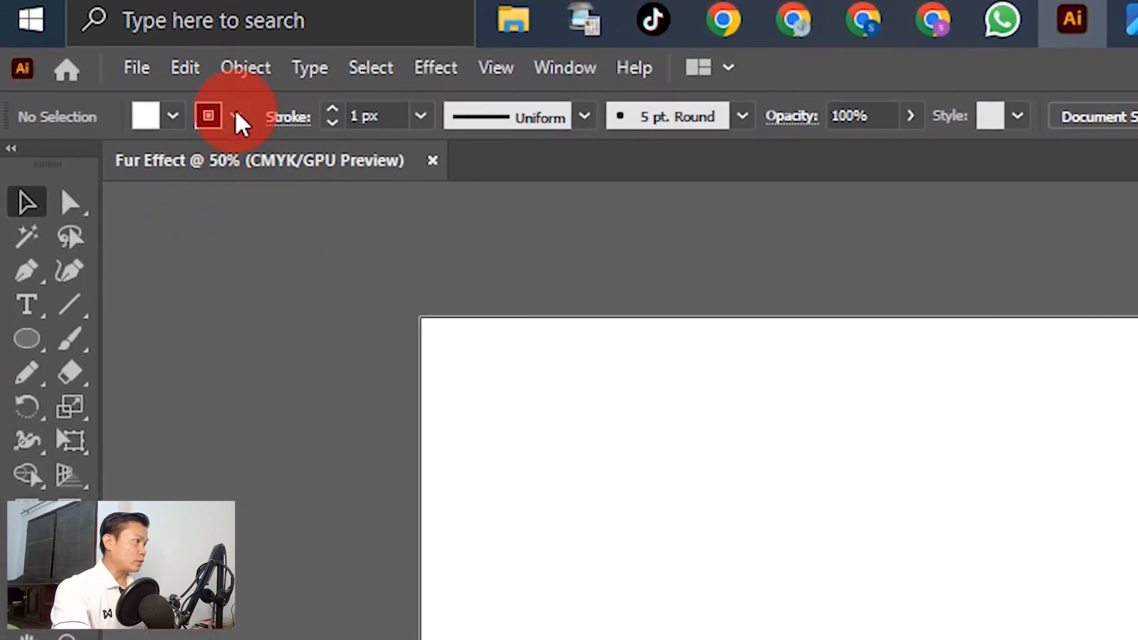
click(235, 116)
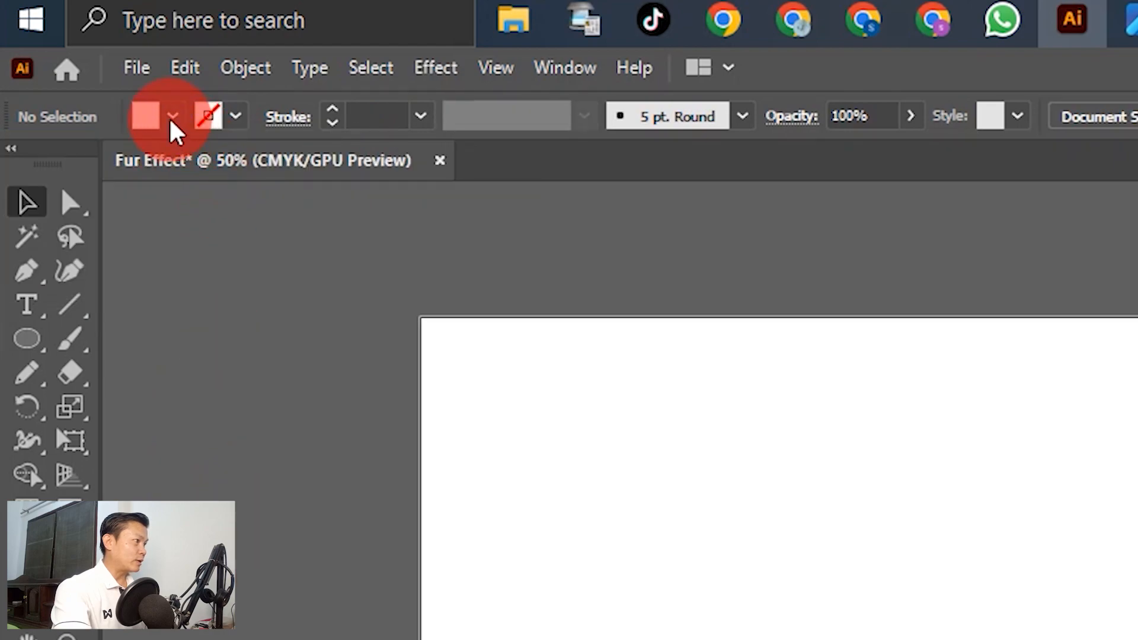
click(173, 116)
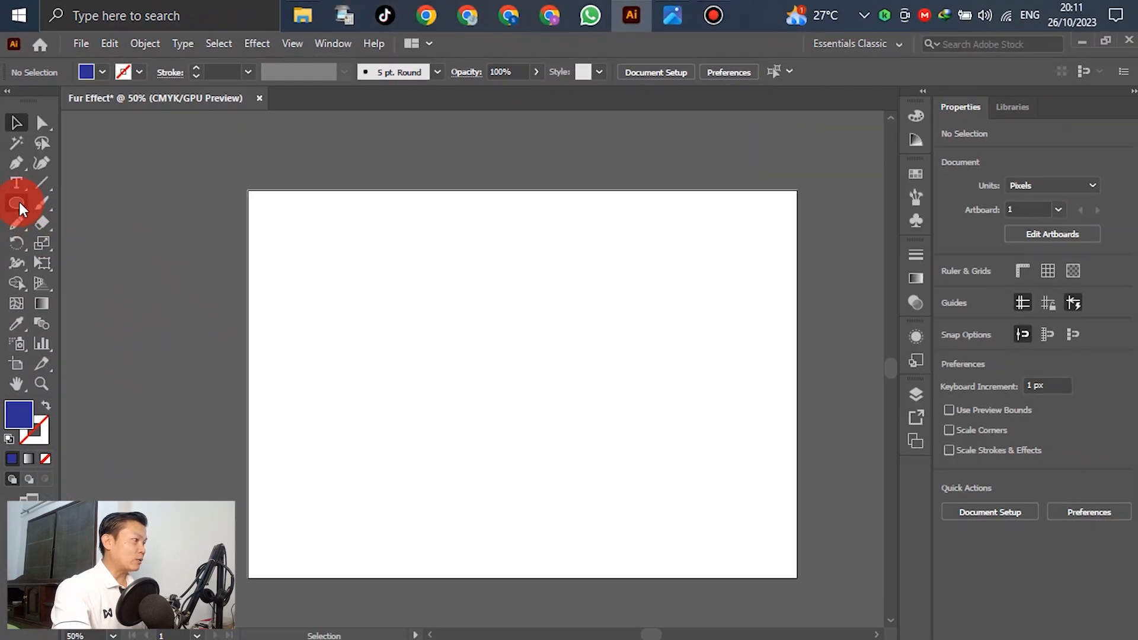
Step: Draw a rectangle covering the entire artboard from top-left to bottom-right corner
click(16, 203)
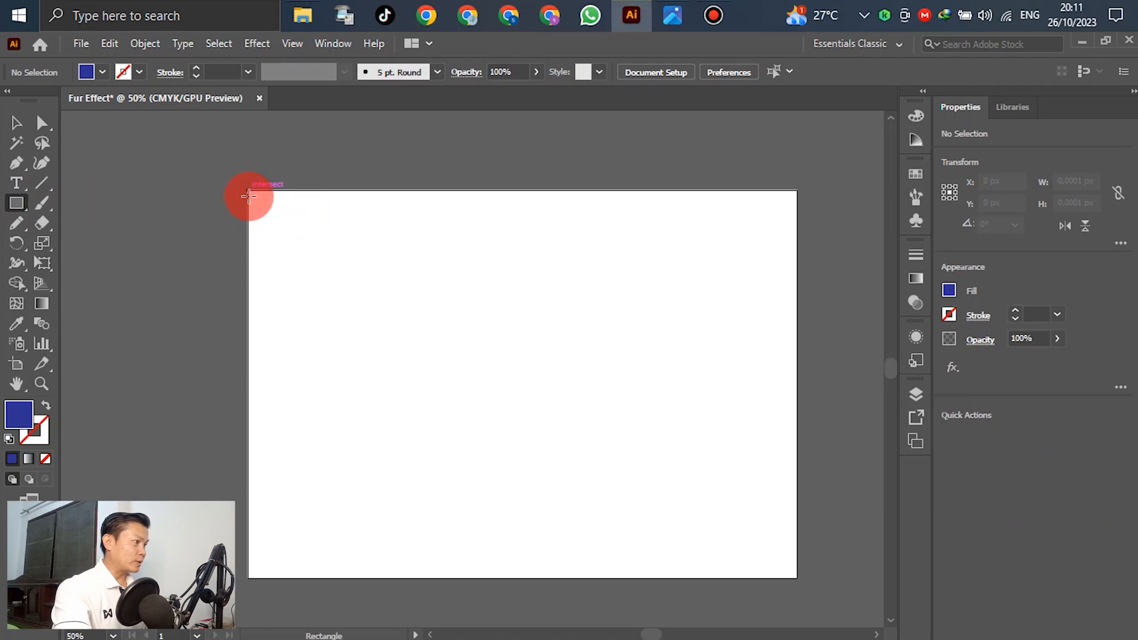
drag(249, 195, 518, 384)
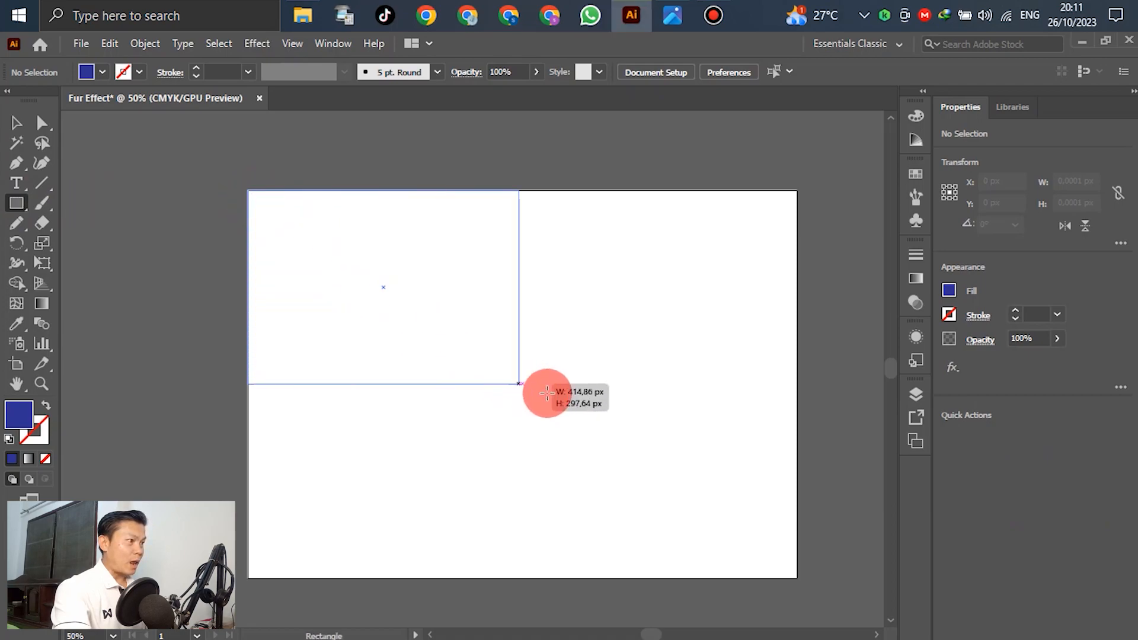
drag(518, 384, 798, 577)
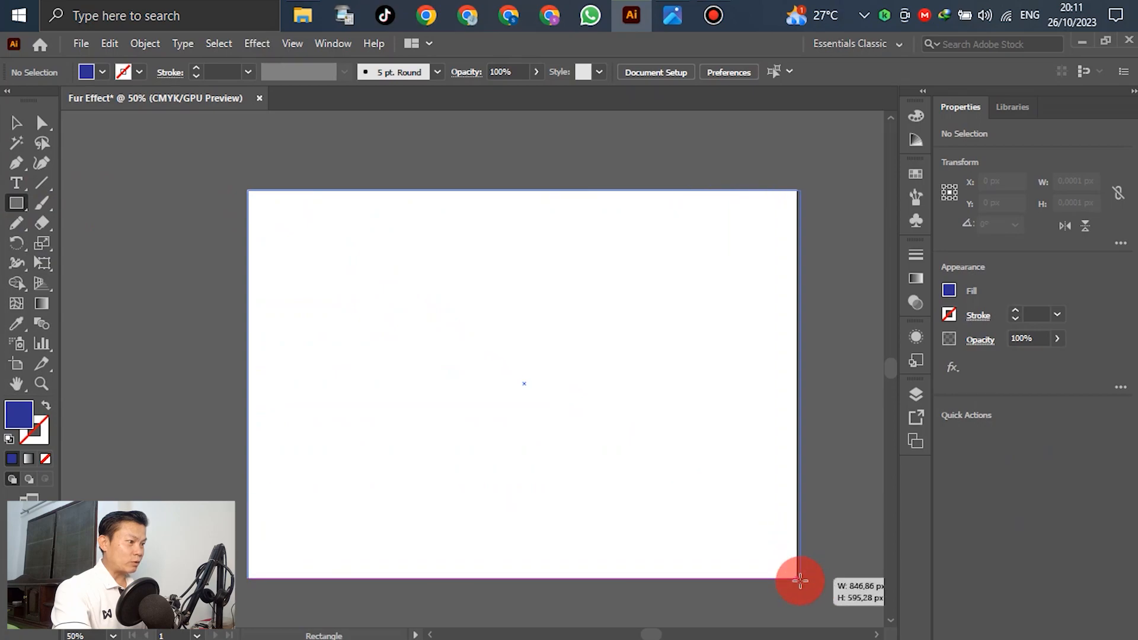
drag(258, 201, 796, 569)
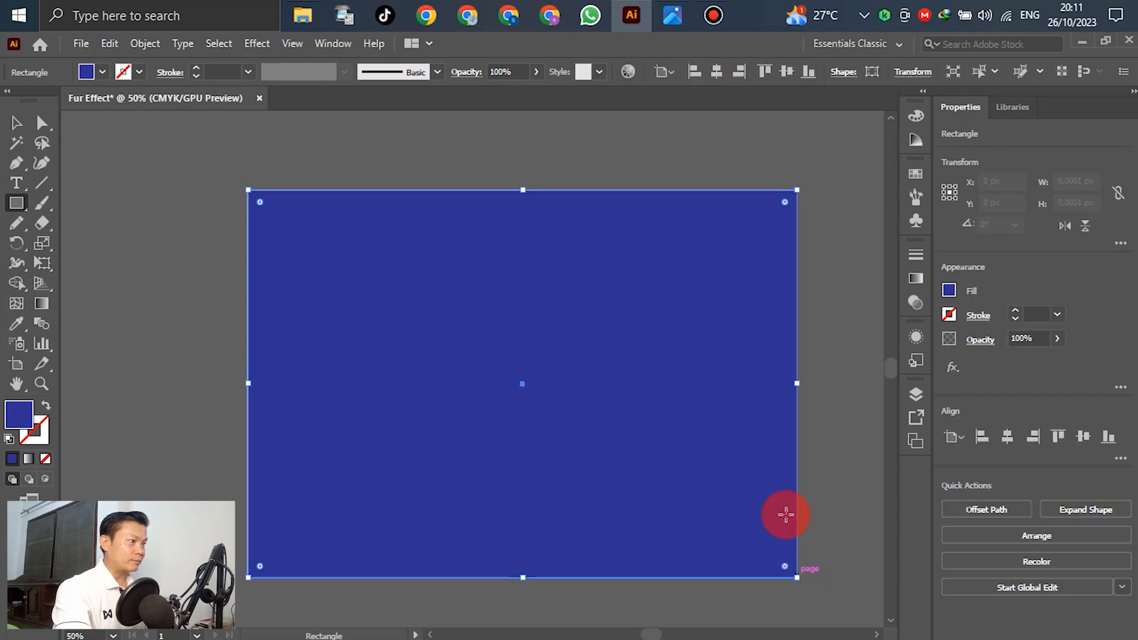
click(16, 122)
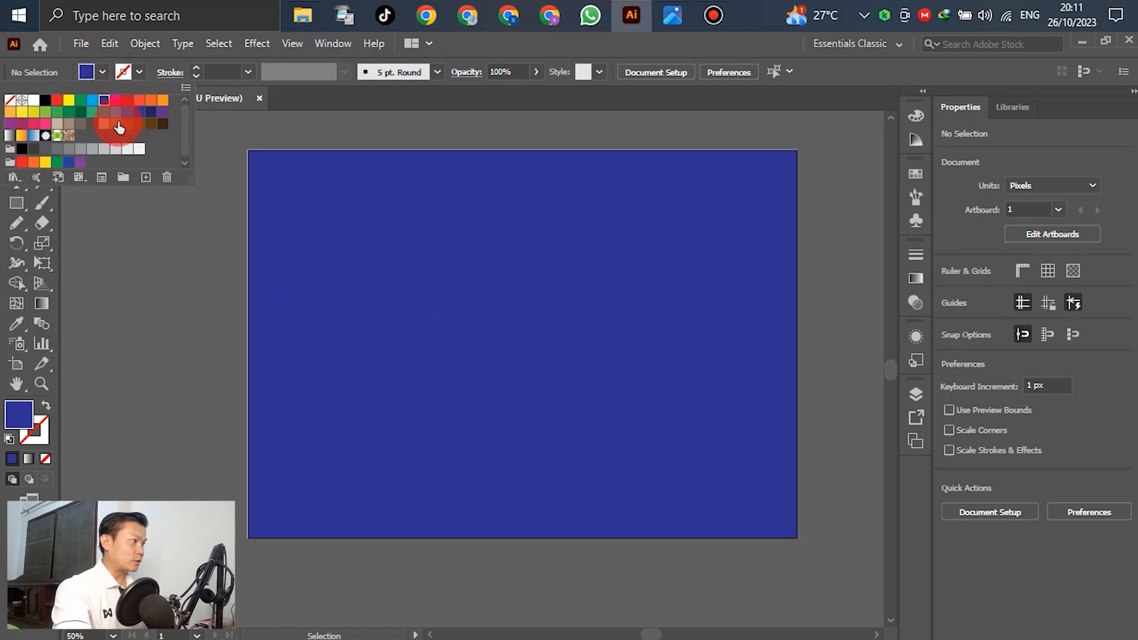
Step: Pick light blue as fill and add a mesh point at the rectangle's centre
click(119, 128)
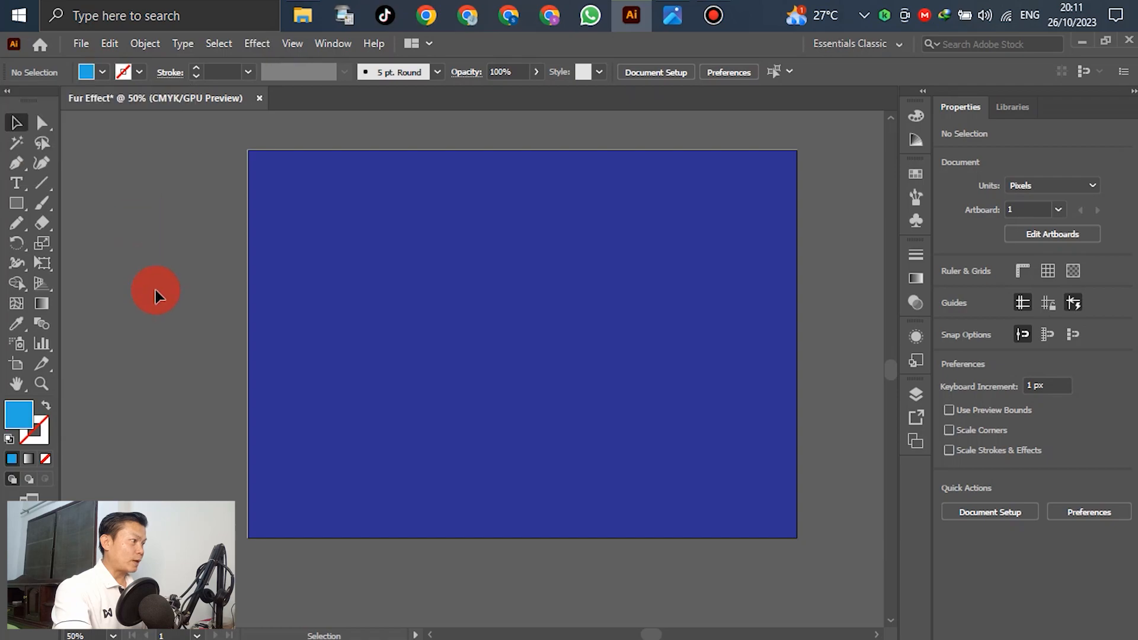
mouse_move(16, 303)
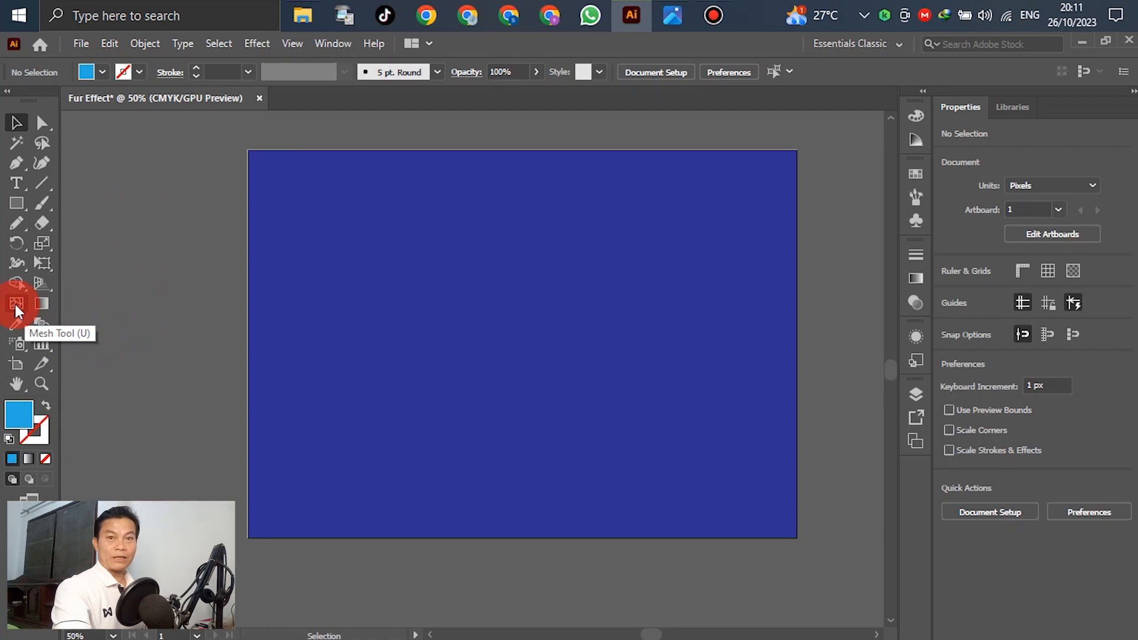
click(576, 324)
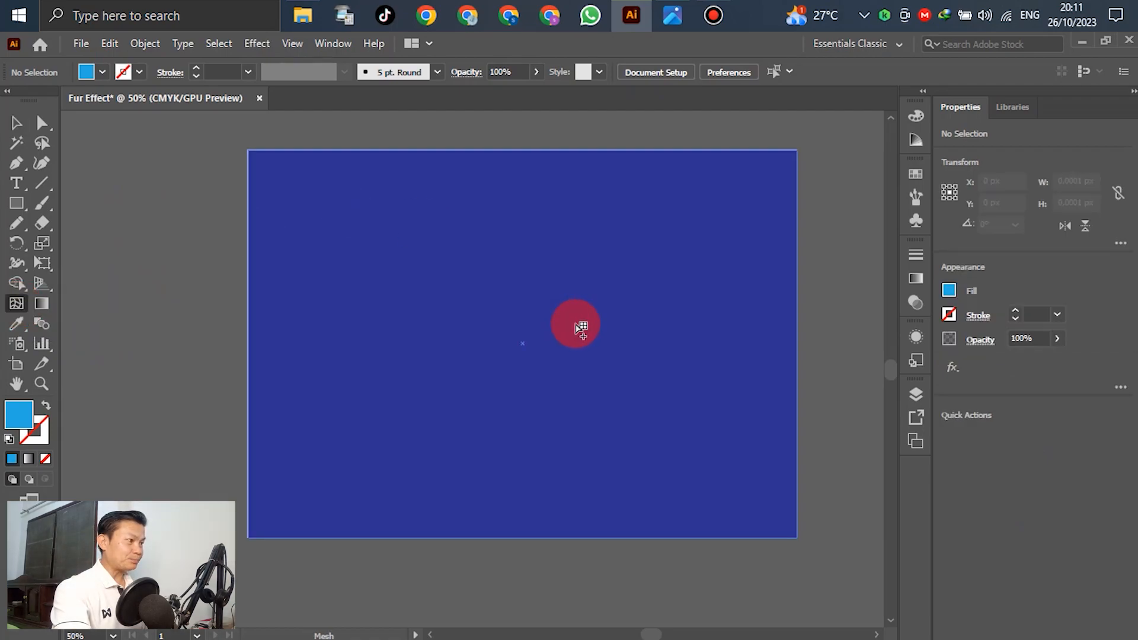
mouse_move(598, 307)
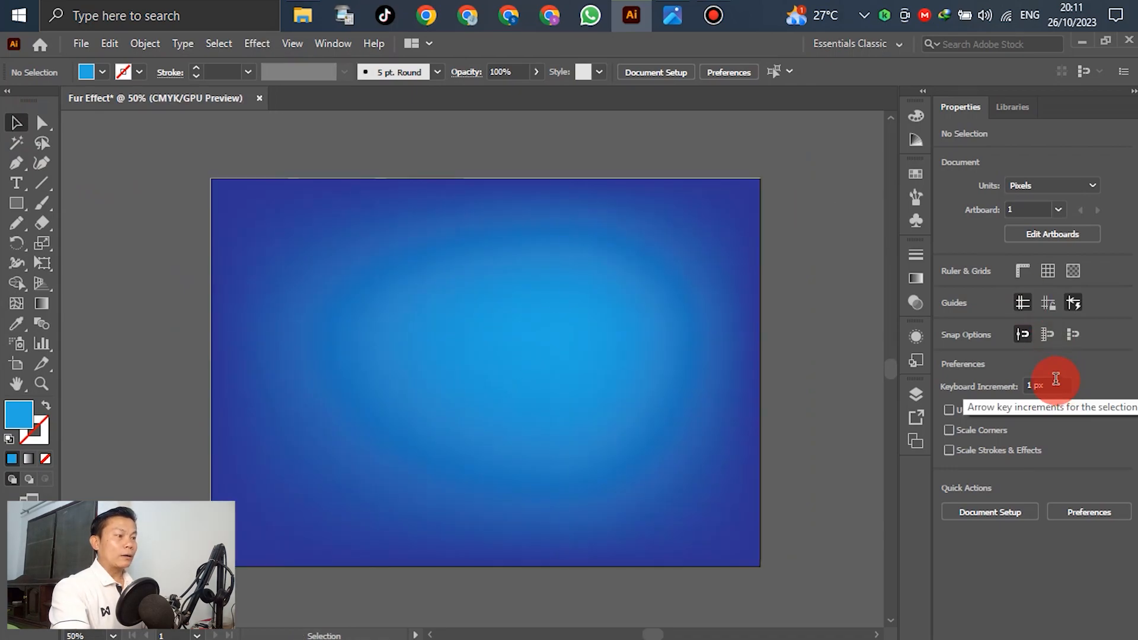
Step: Rename Layer 1 to 'BG' in the Layers panel
click(916, 394)
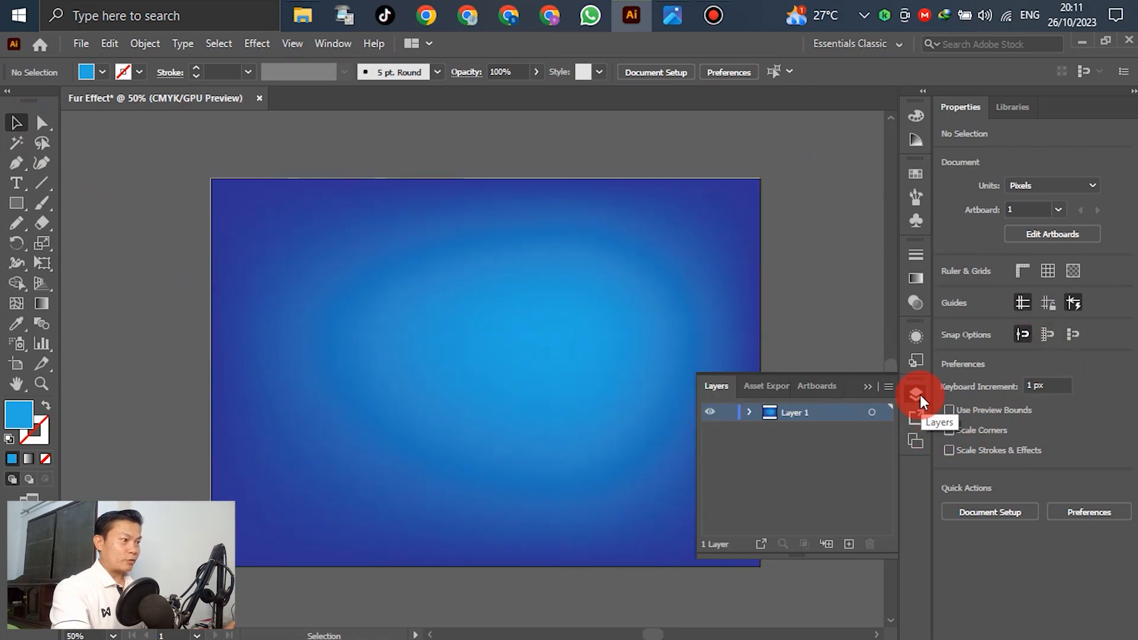
double_click(795, 413)
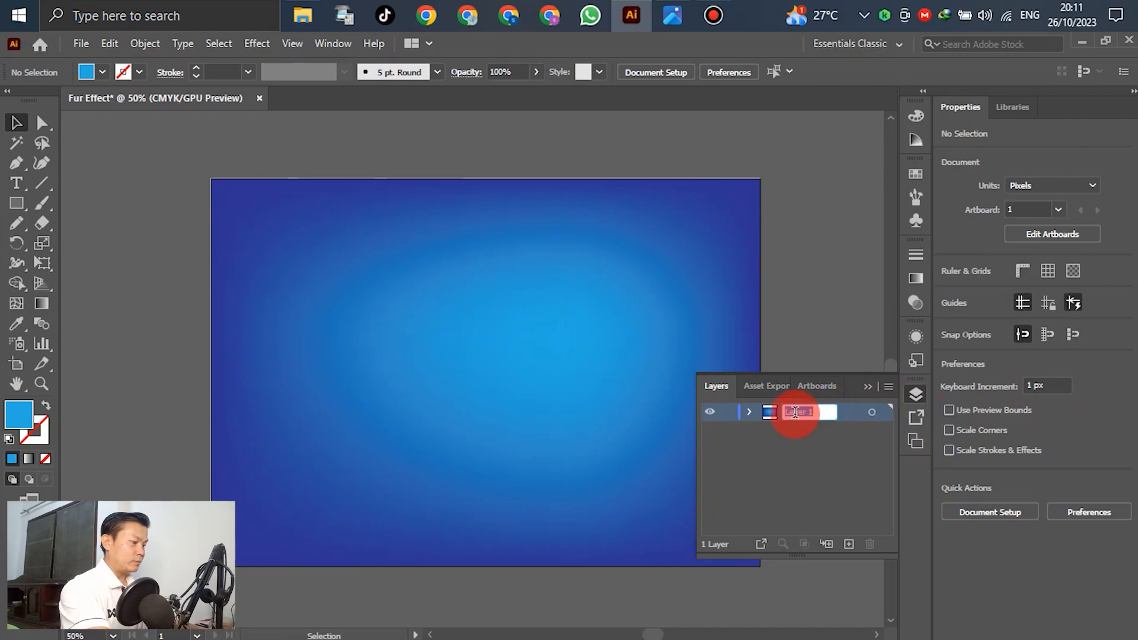
text(BG)
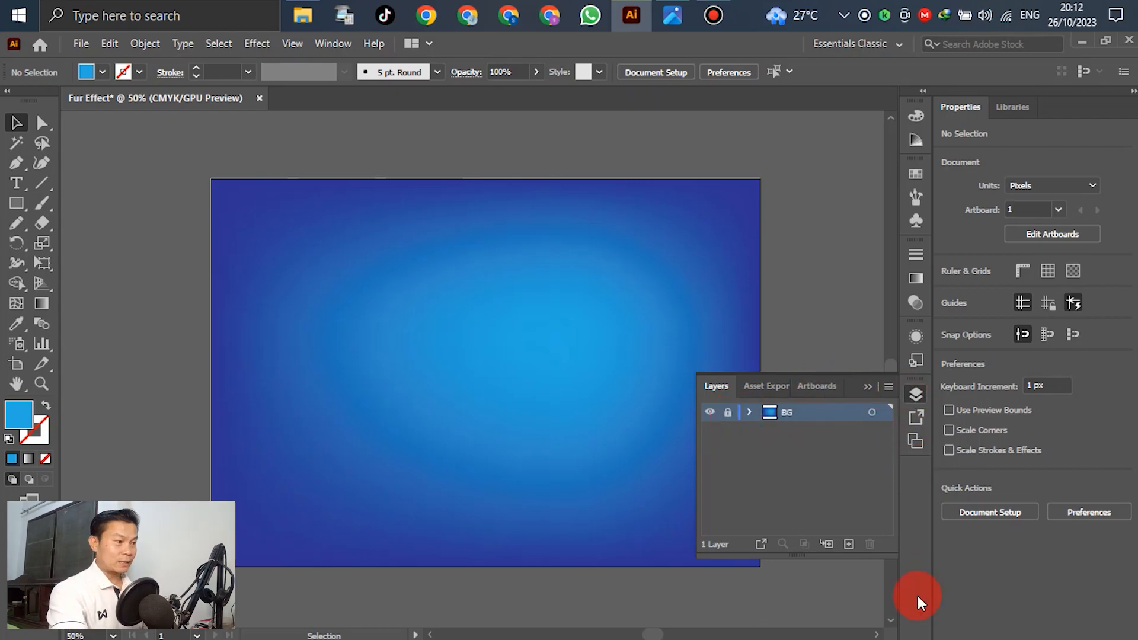
Step: Add a new layer named 'Fur Effect' and collapse the Layers panel
click(847, 543)
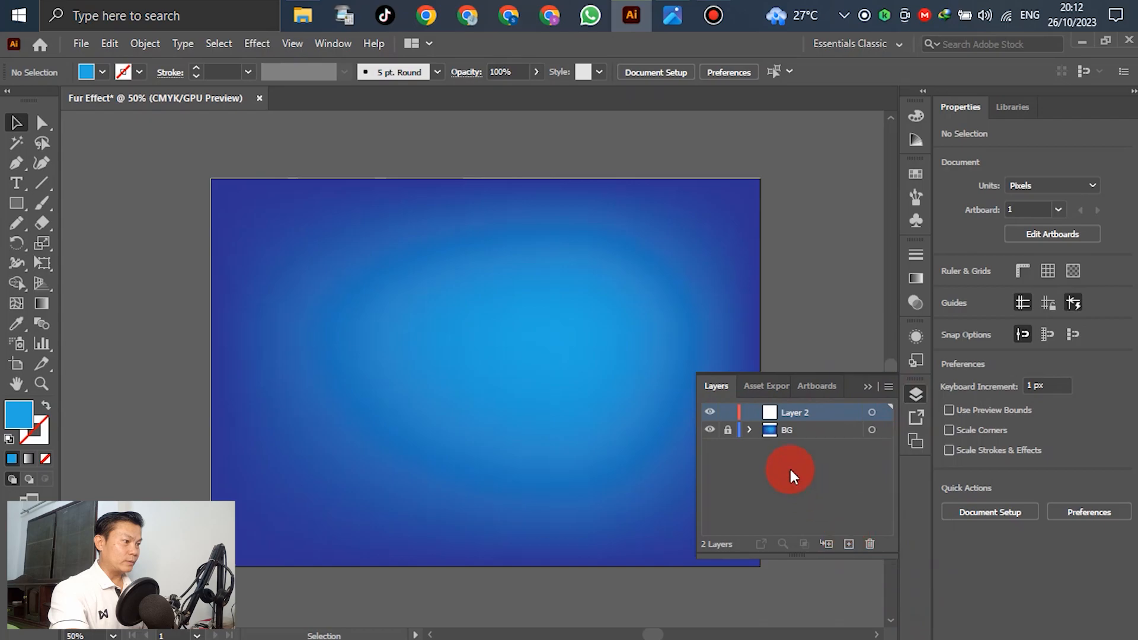
double_click(795, 413)
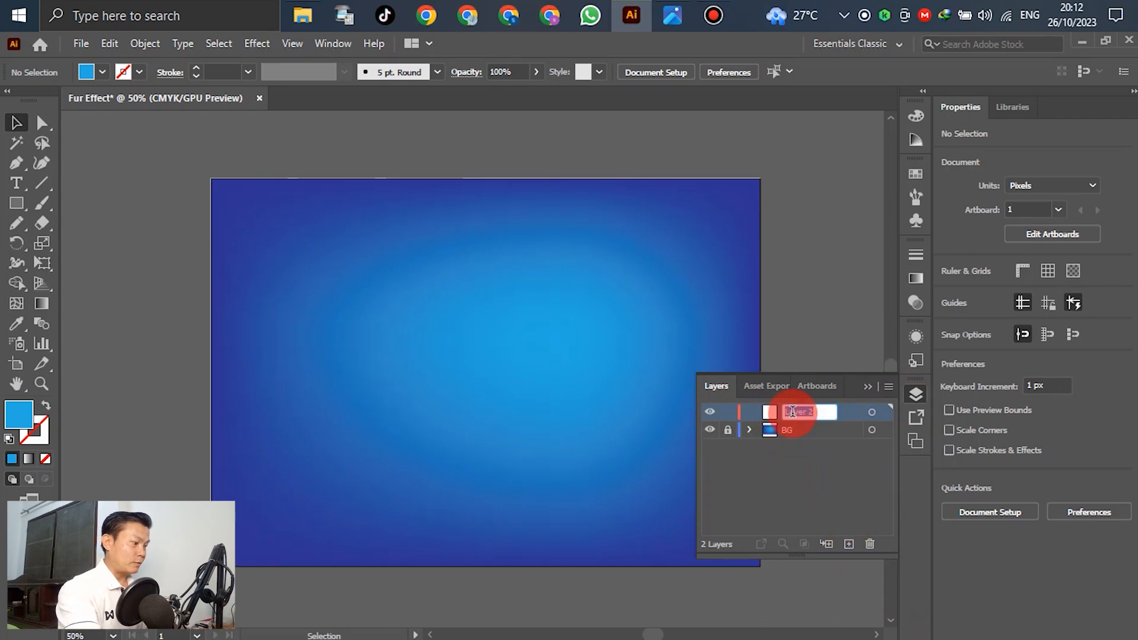
text(fUR)
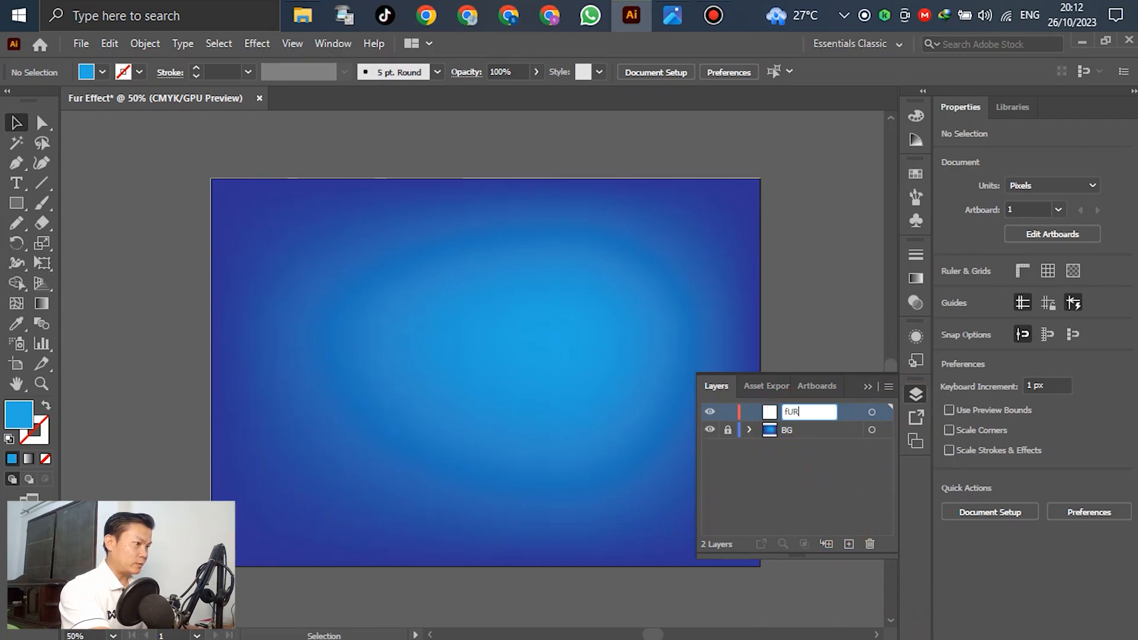
text(Fur Effect)
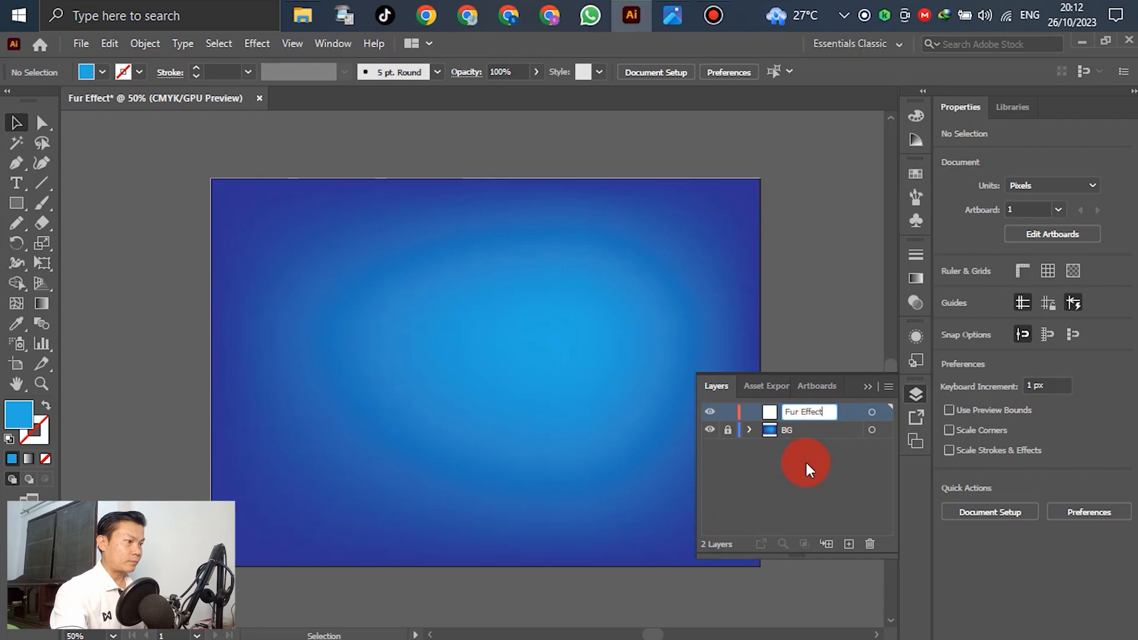
click(915, 394)
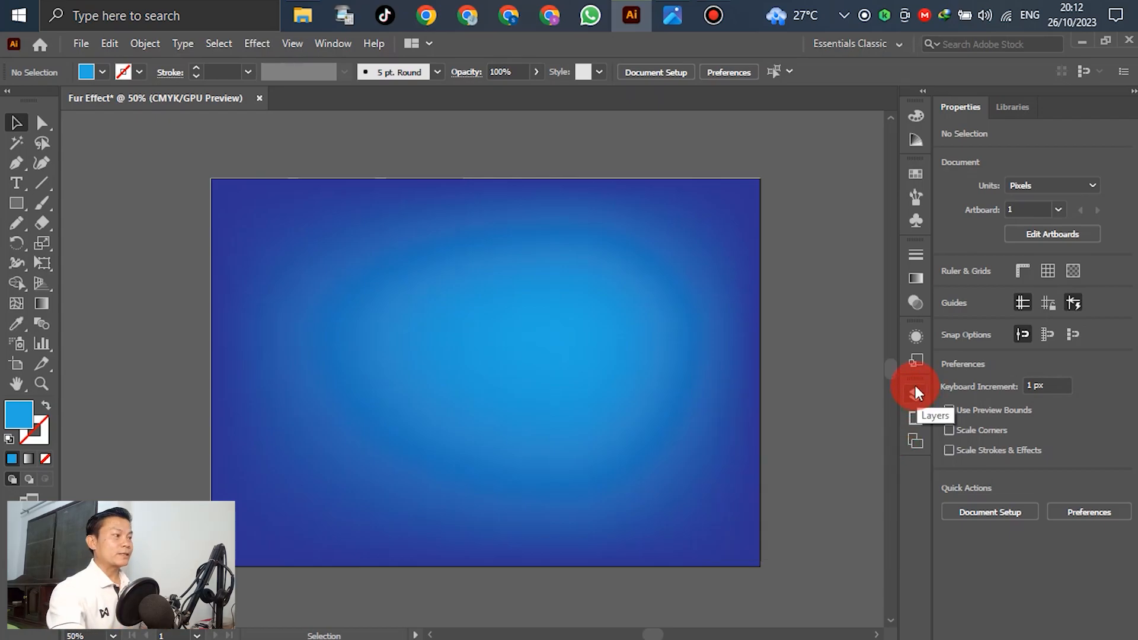
click(915, 394)
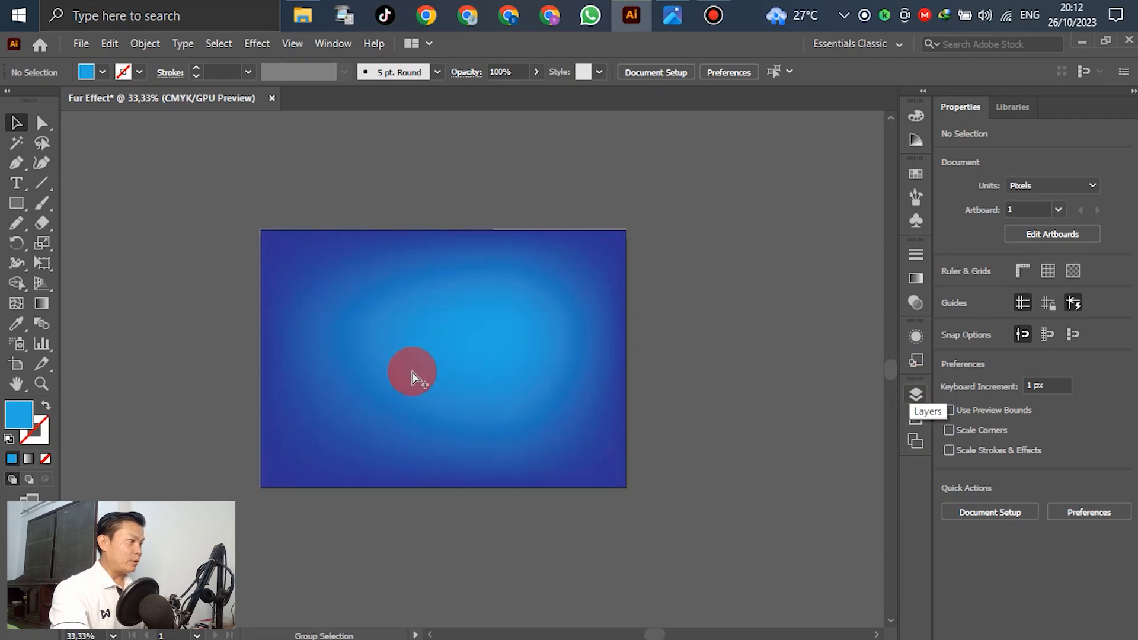
click(670, 14)
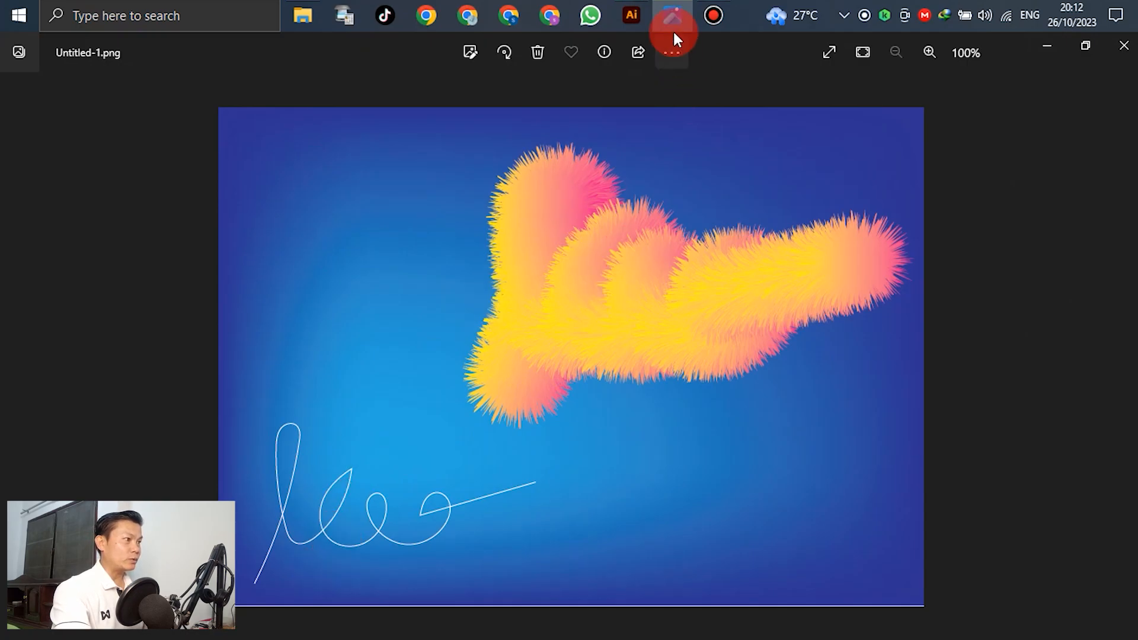
click(630, 14)
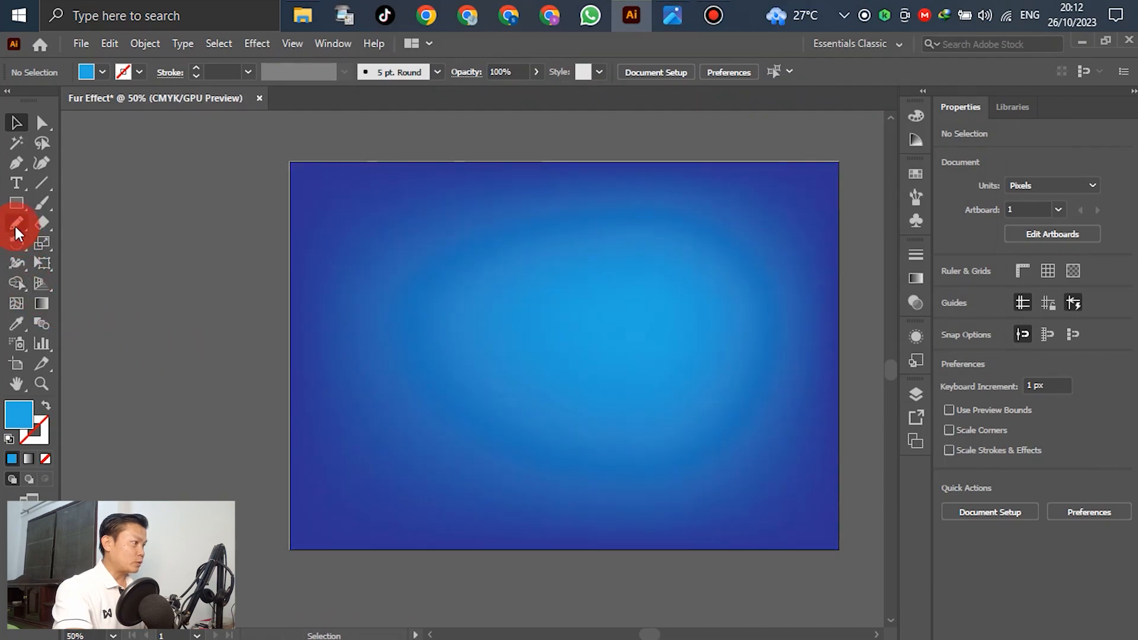
Step: Draw a small circle with the Ellipse Tool near the artboard's top-left corner
click(16, 203)
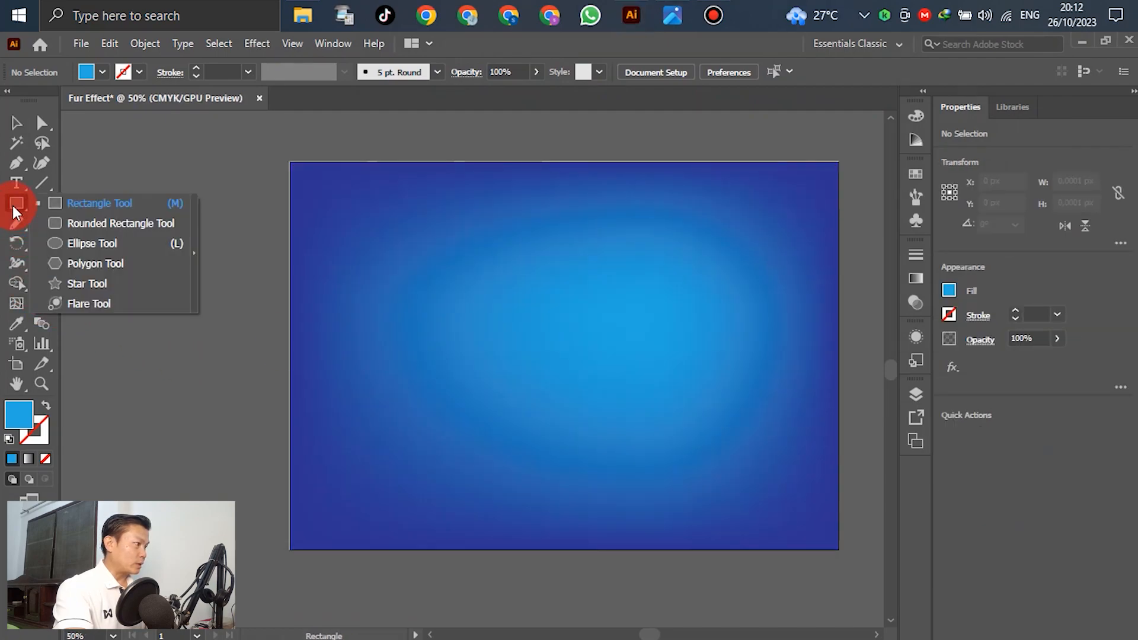
click(94, 243)
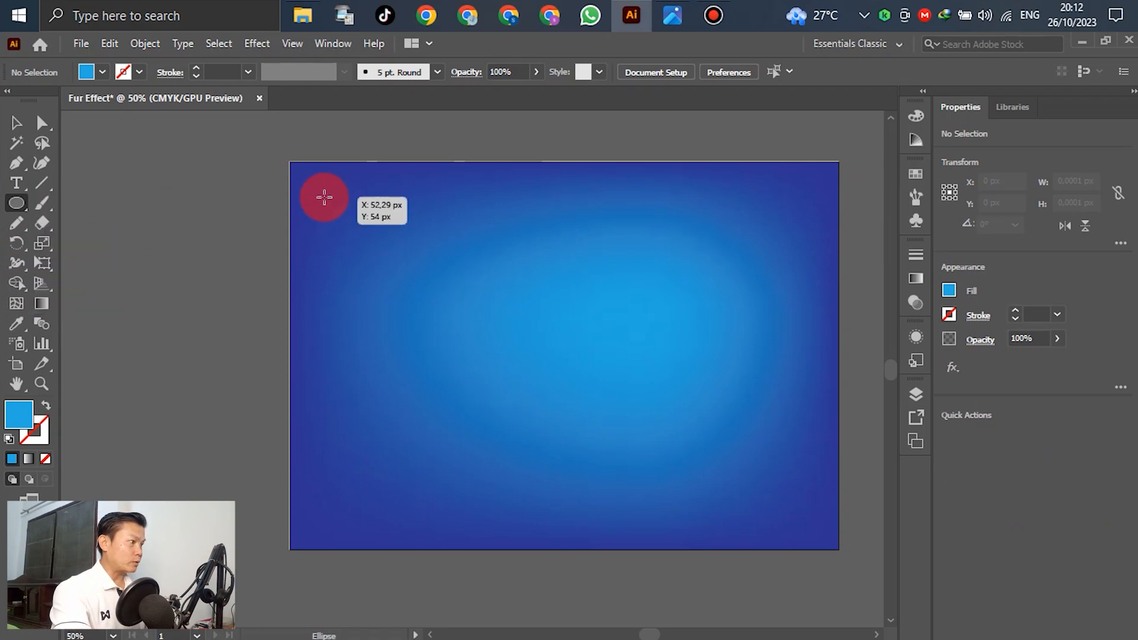
drag(323, 197, 340, 221)
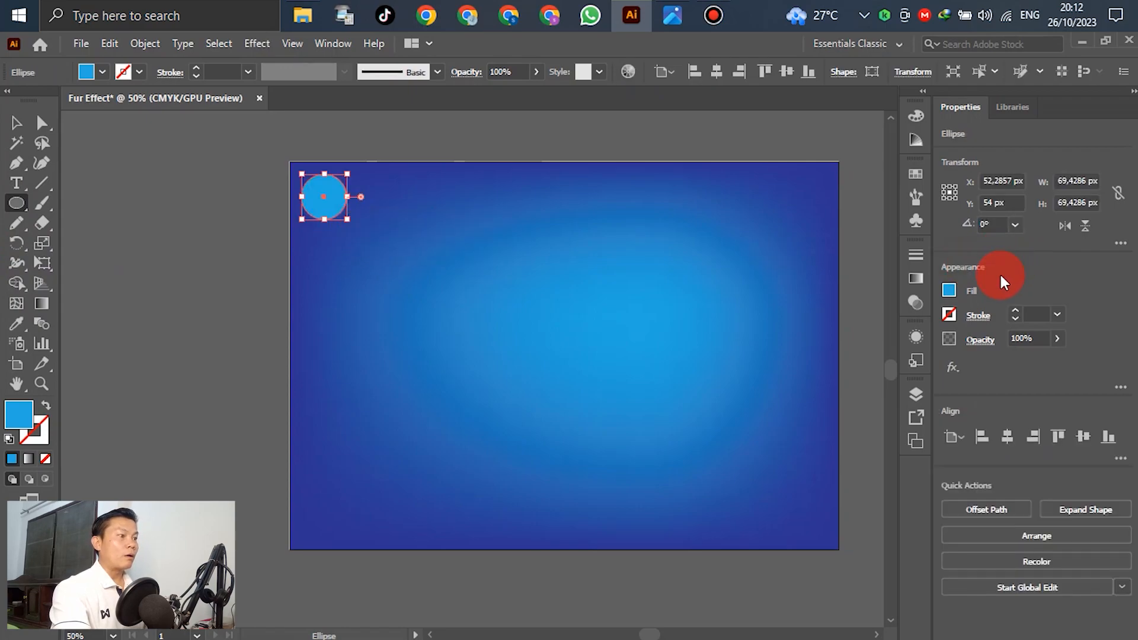
mouse_move(922, 290)
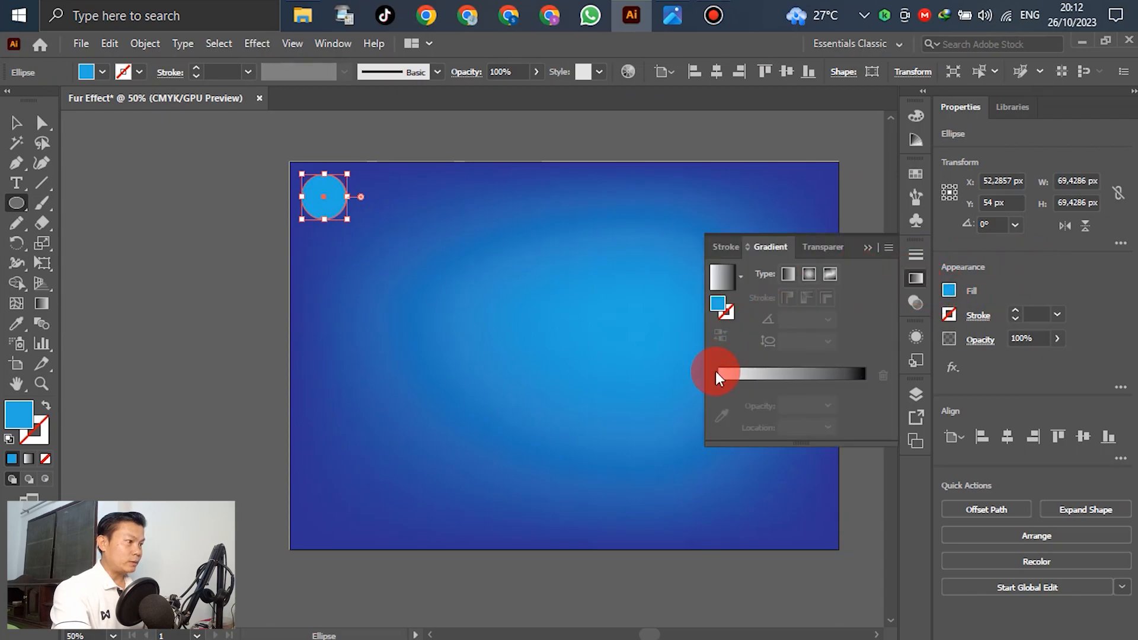
Step: Apply a gradient to the circle with a yellow start stop and an orange end stop
click(916, 277)
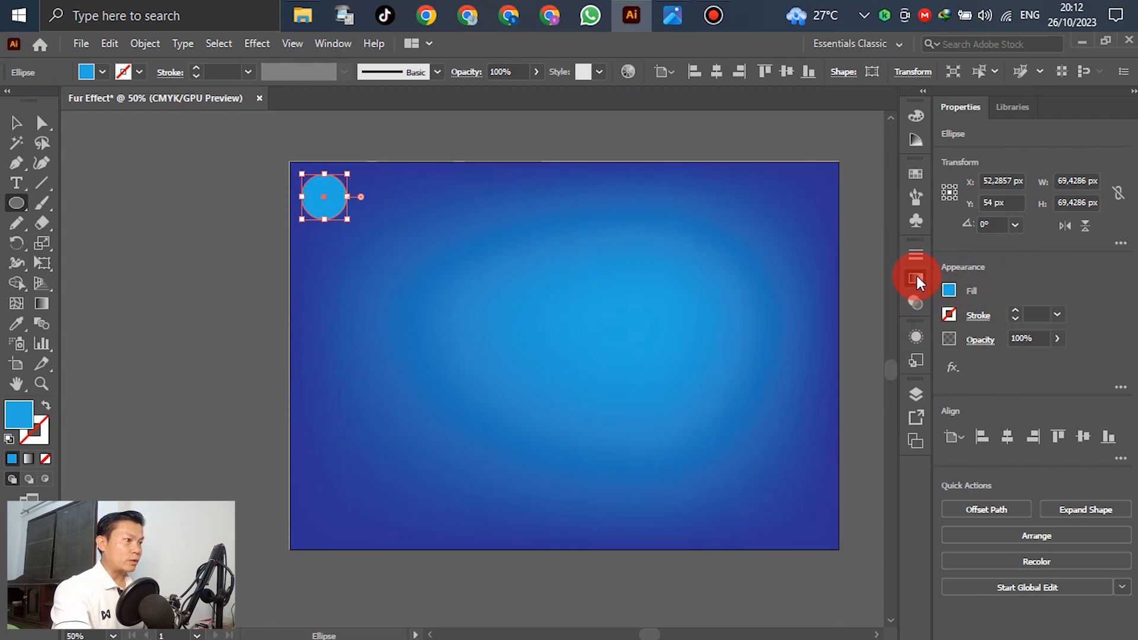
click(915, 278)
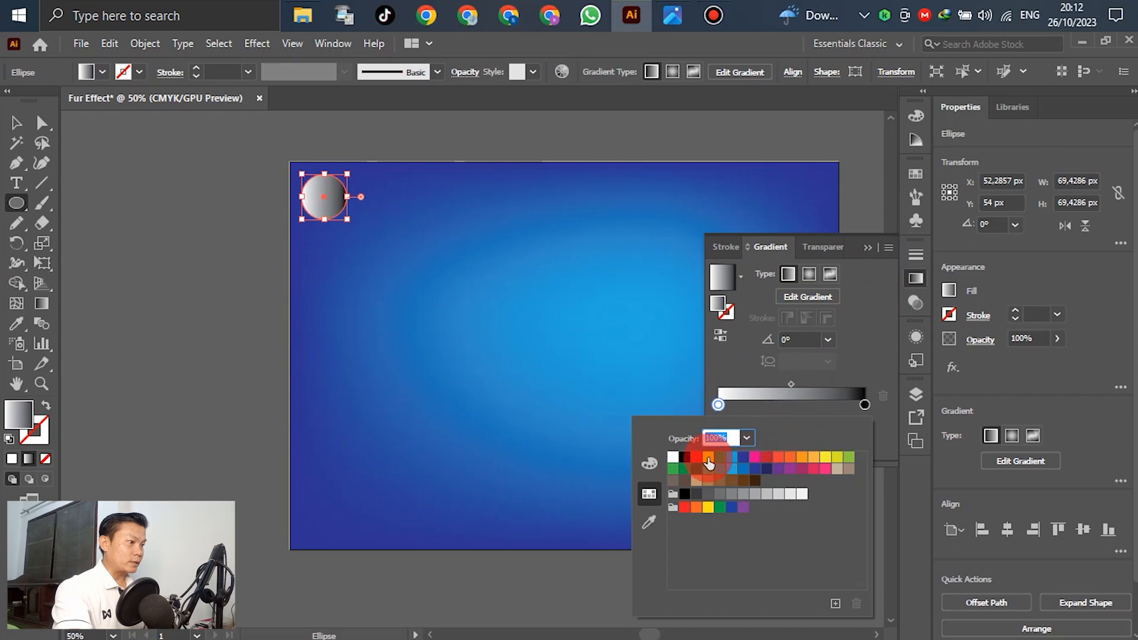
click(710, 456)
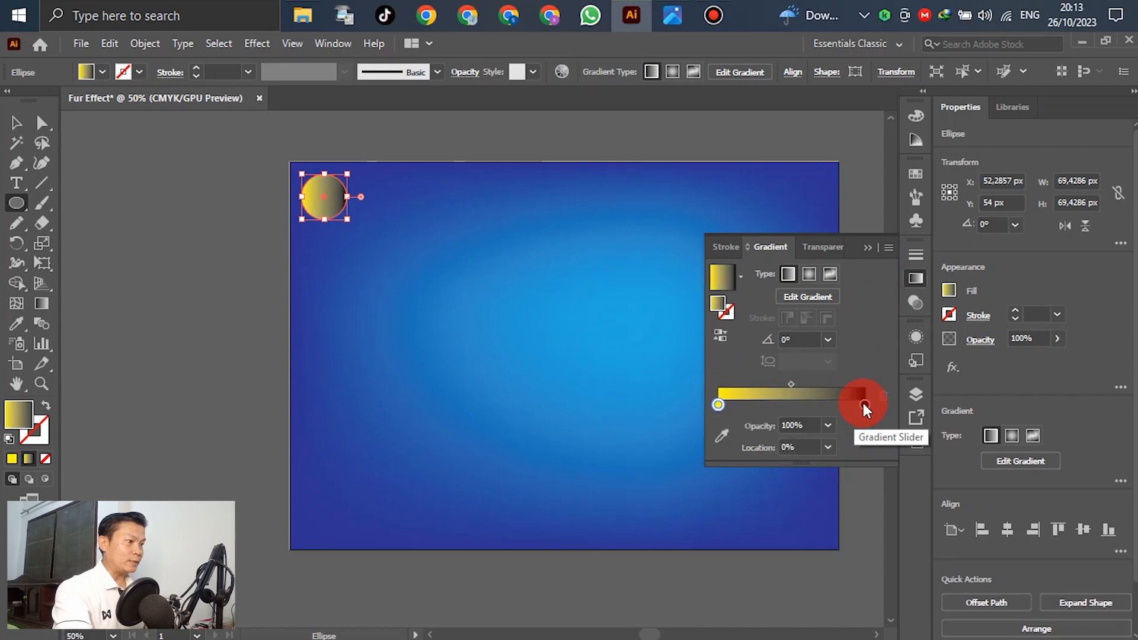
double_click(863, 405)
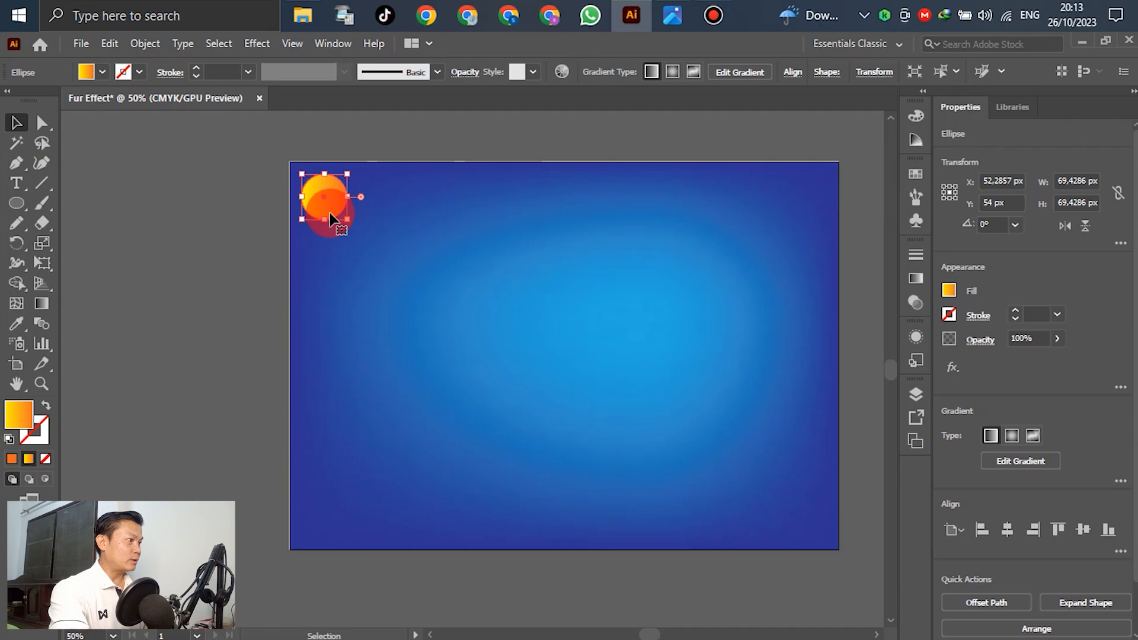
Step: Copy the circle to the right, blend both with Object > Blend > Make, then deselect
drag(327, 196, 396, 196)
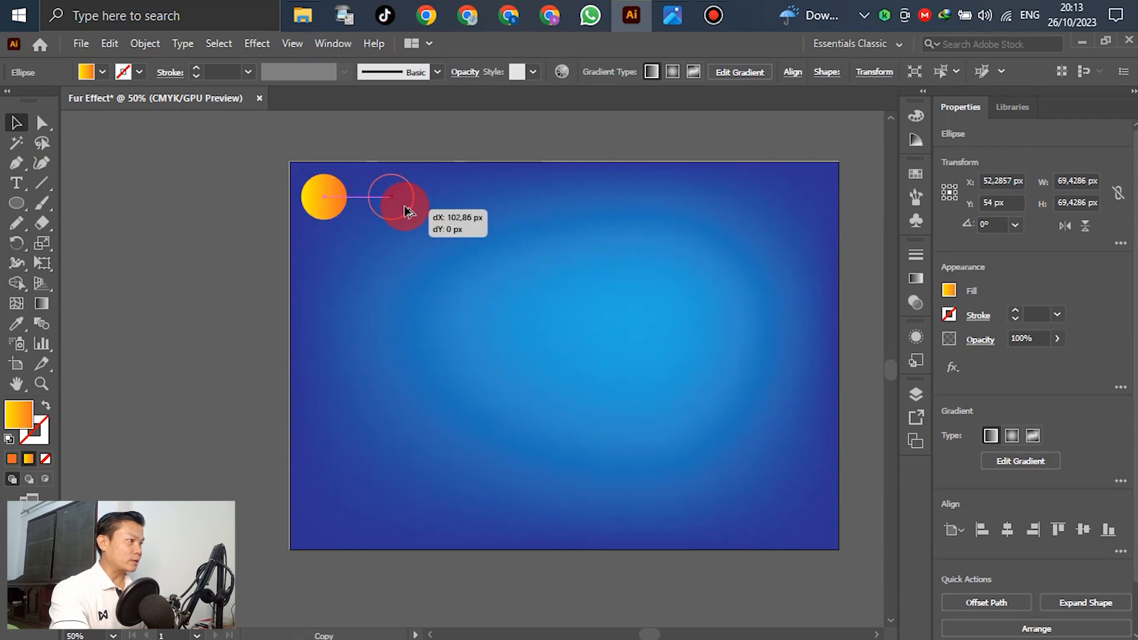
drag(392, 196, 486, 205)
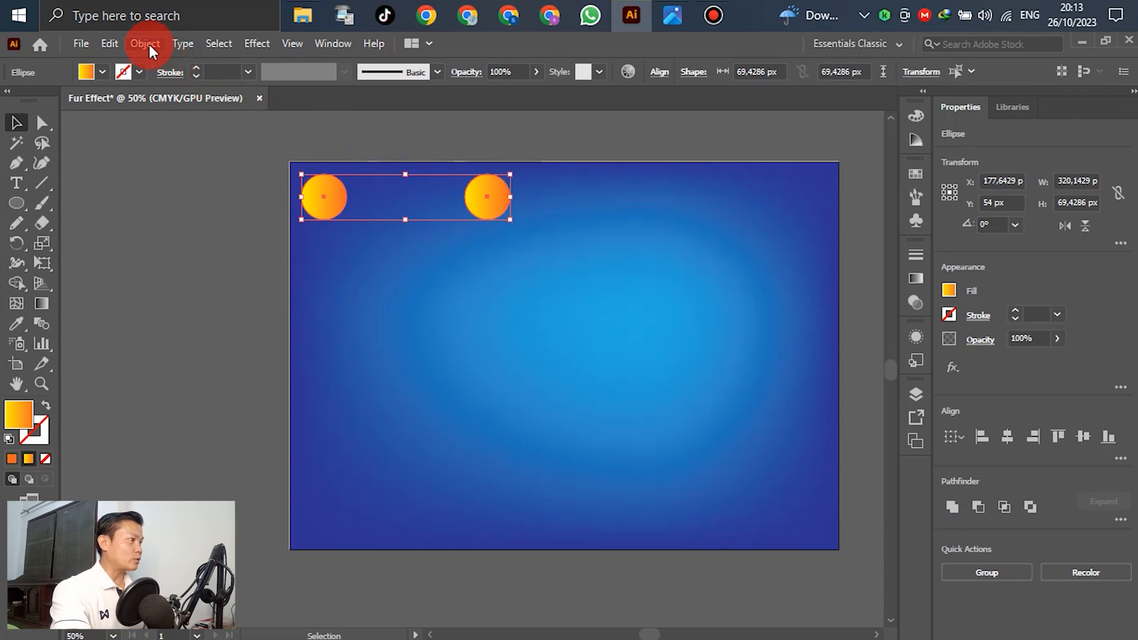
click(145, 42)
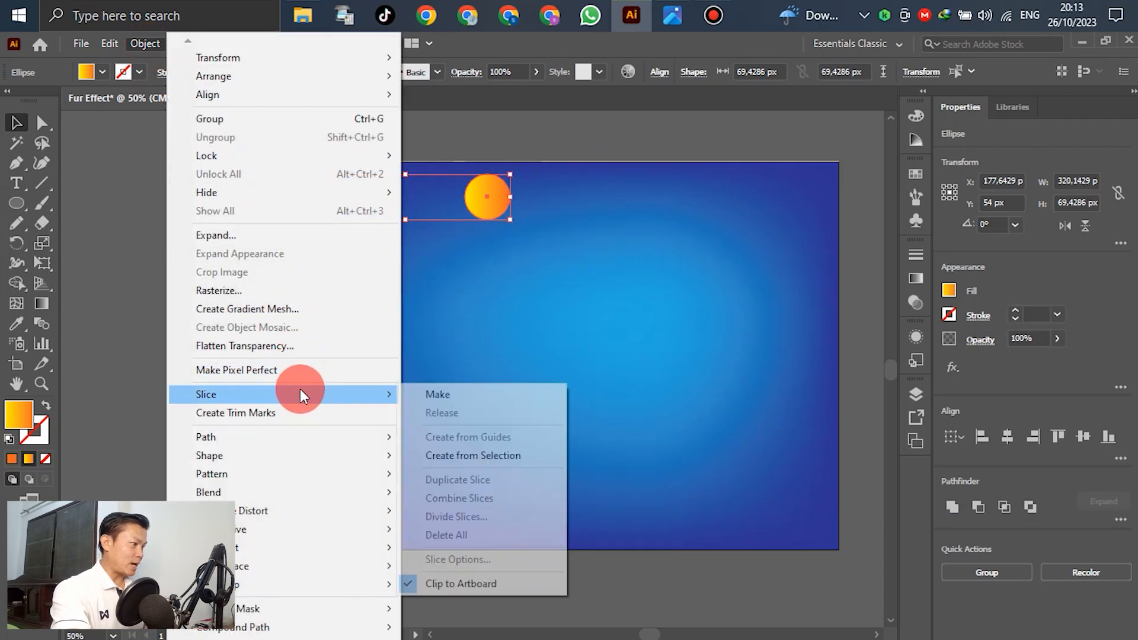
mouse_move(356, 492)
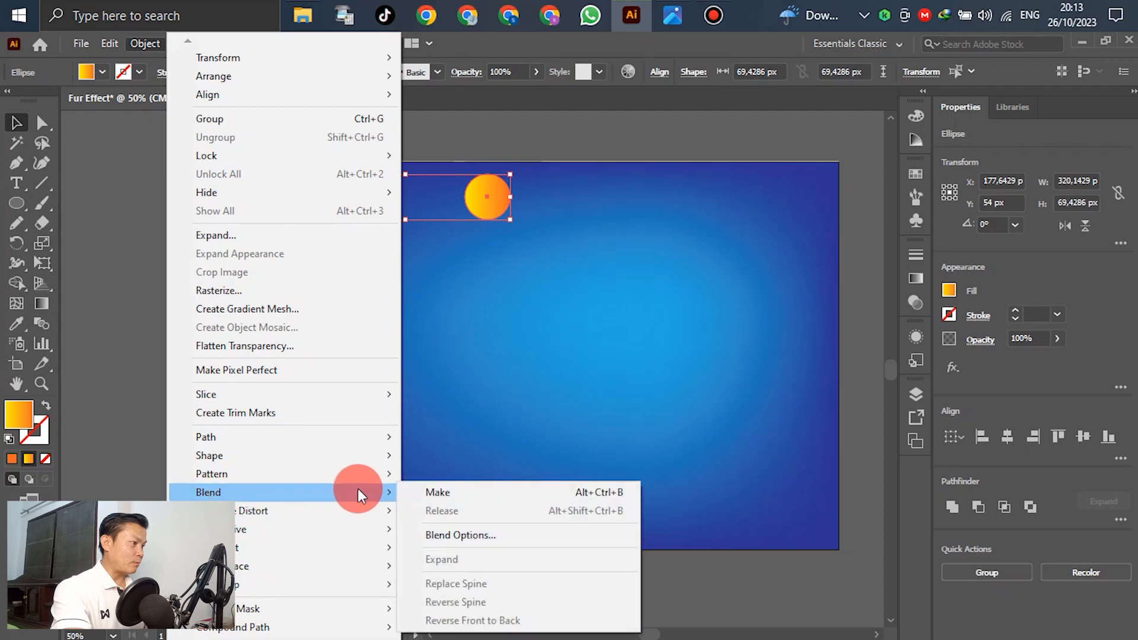
click(437, 492)
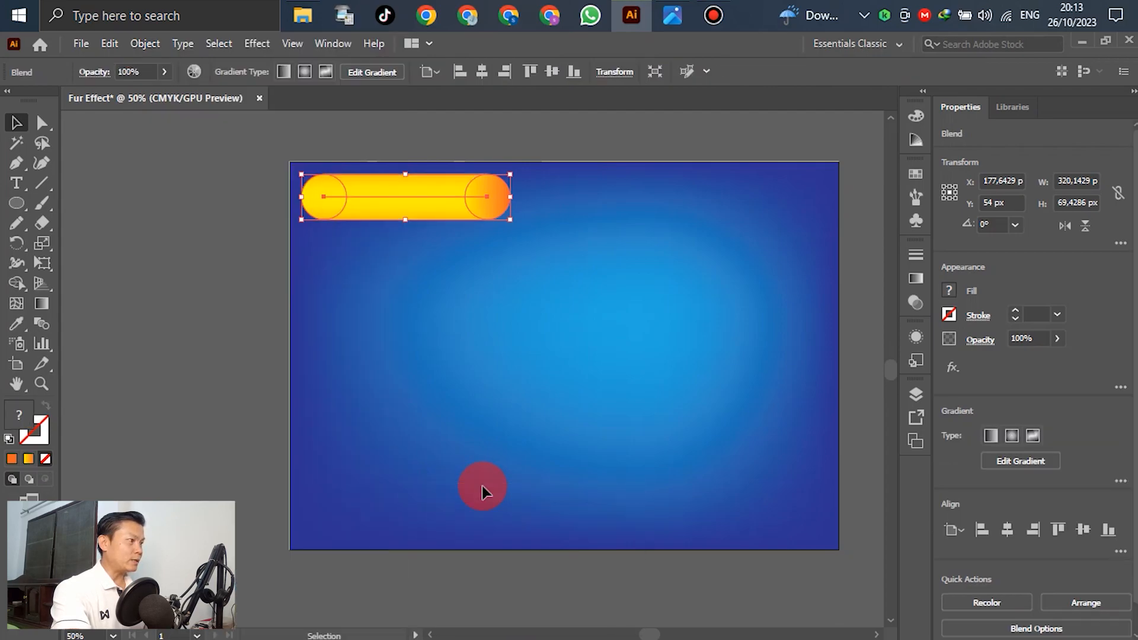
mouse_move(240, 229)
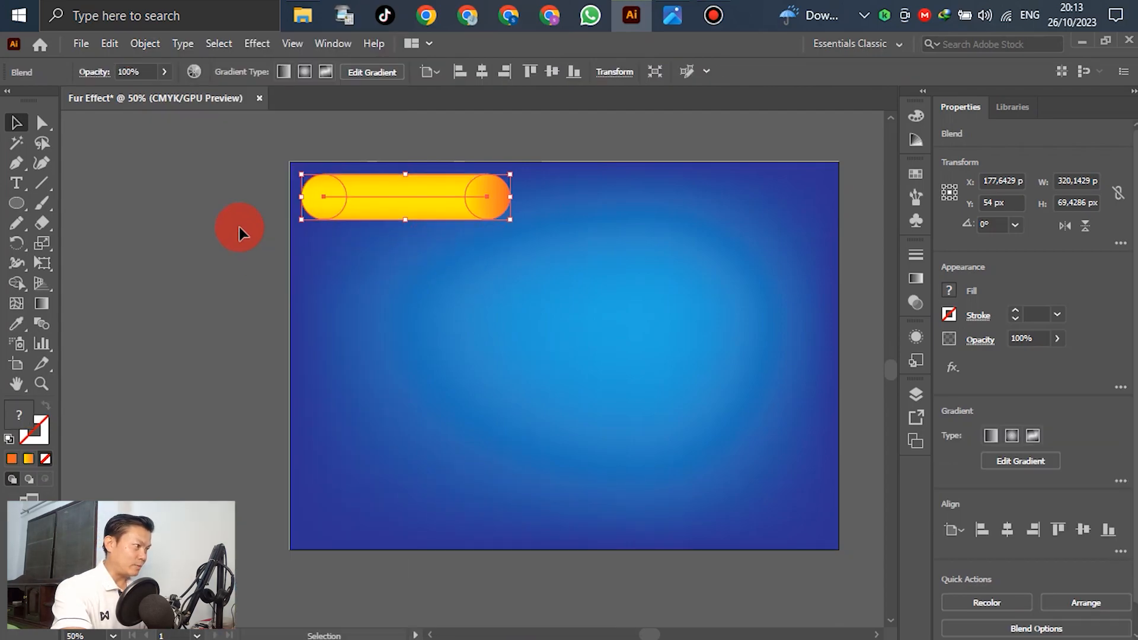
click(322, 397)
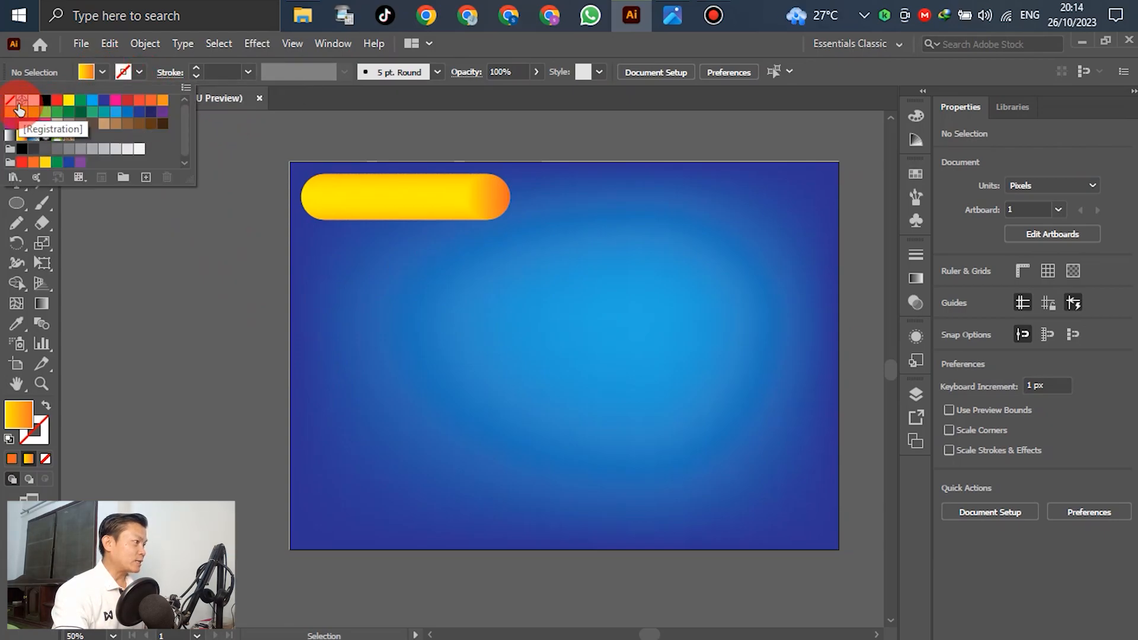
Step: Set fill to None with a 1 px stroke and keep Pencil fidelity at Smooth
click(122, 71)
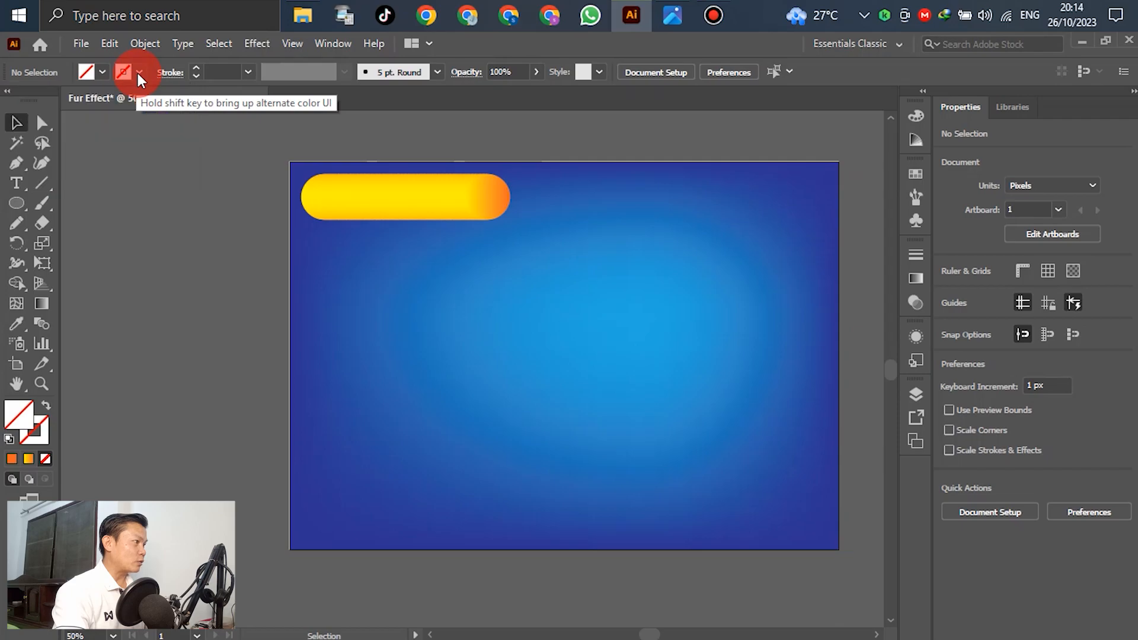
click(139, 72)
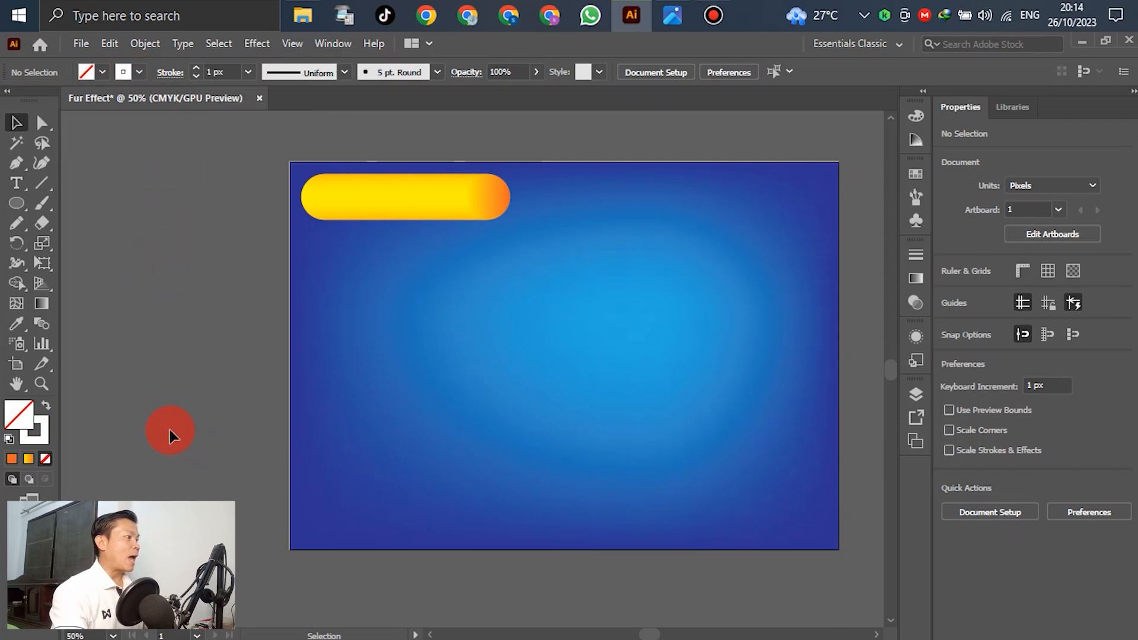
mouse_move(16, 224)
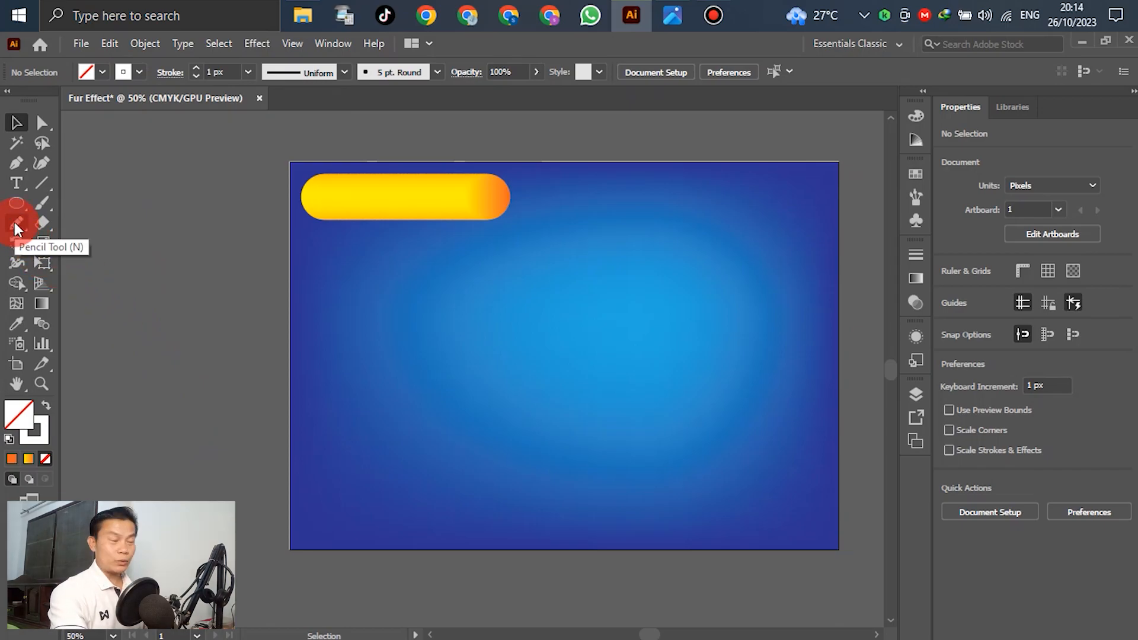
double_click(16, 222)
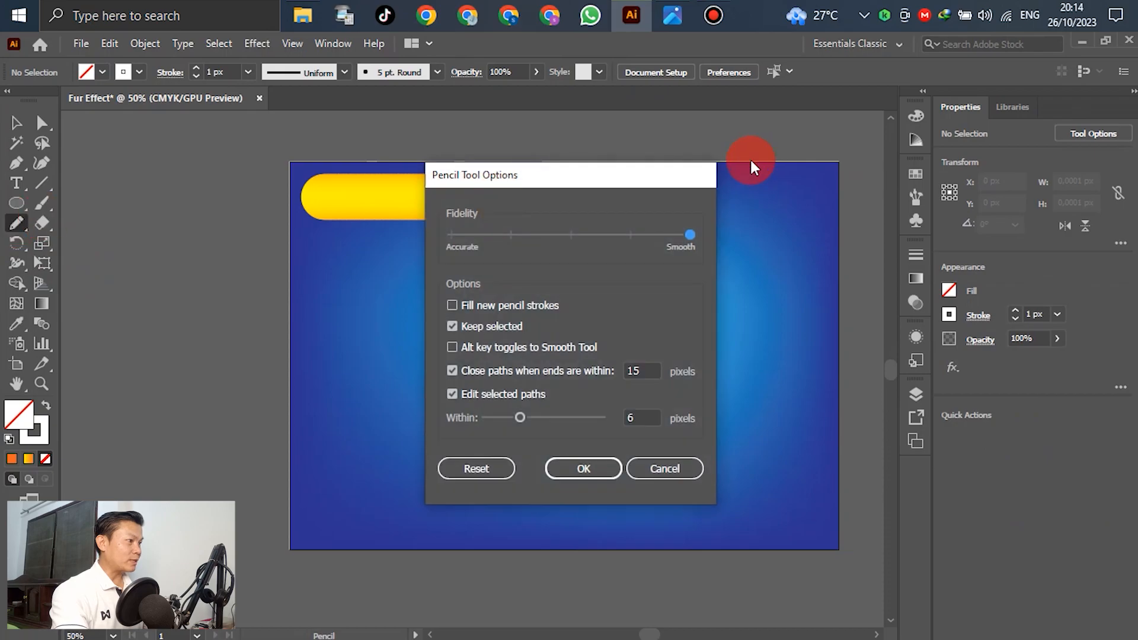
mouse_move(475, 190)
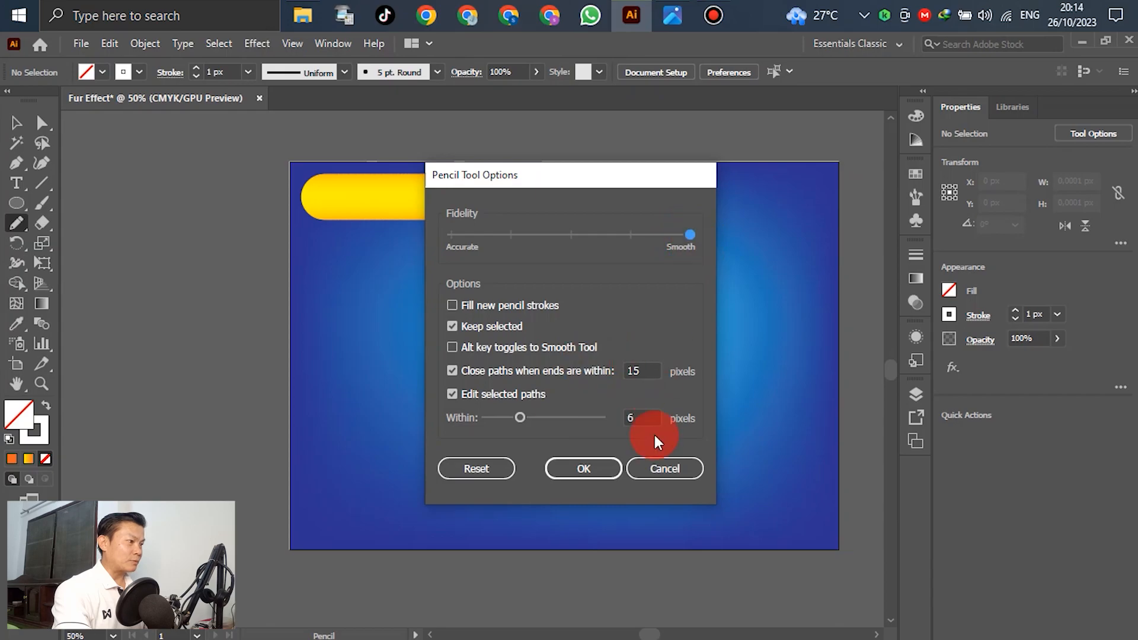
click(582, 469)
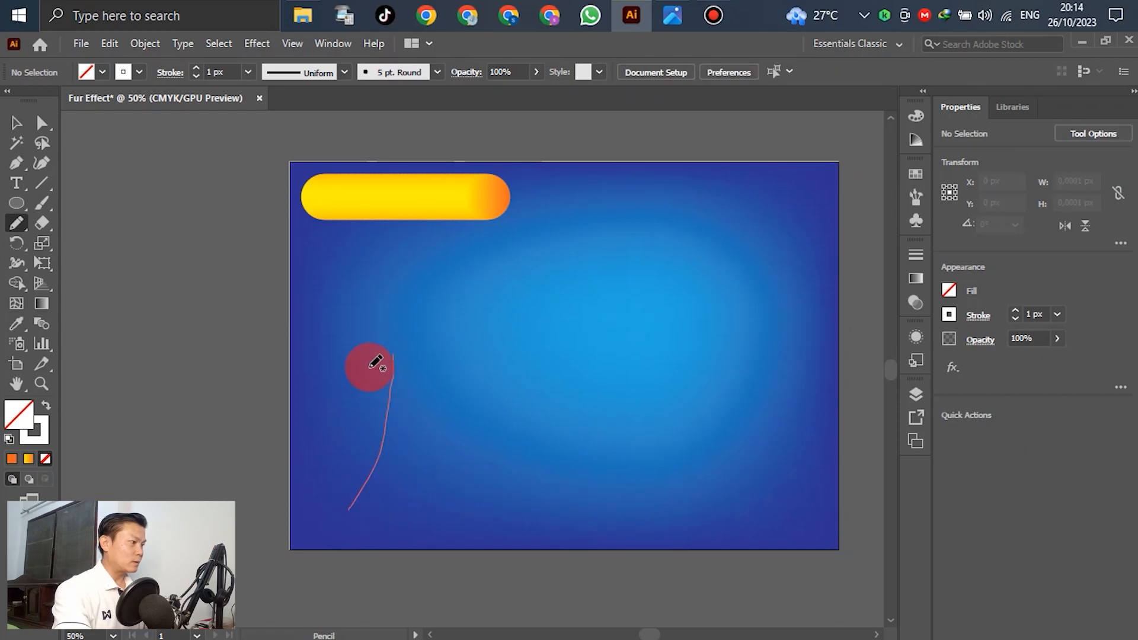
Step: Draw a looping cursive signature stroke across the lower artboard with the Pencil Tool
drag(370, 363, 660, 519)
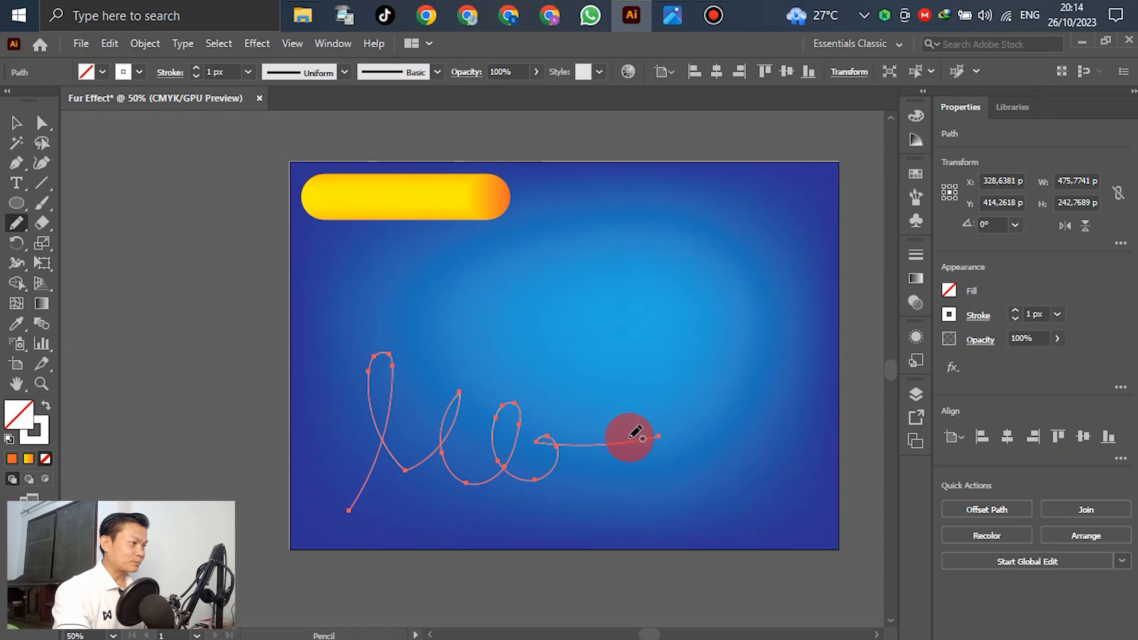
mouse_move(613, 428)
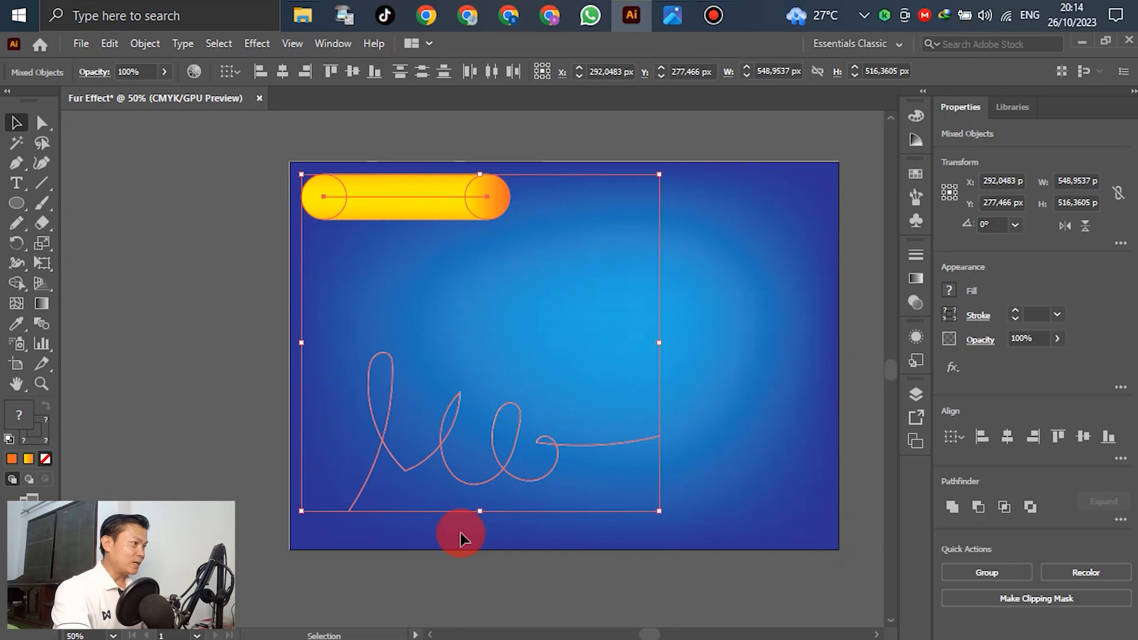
Step: Replace the blend's spine with the signature path and move it up toward the centre
click(143, 43)
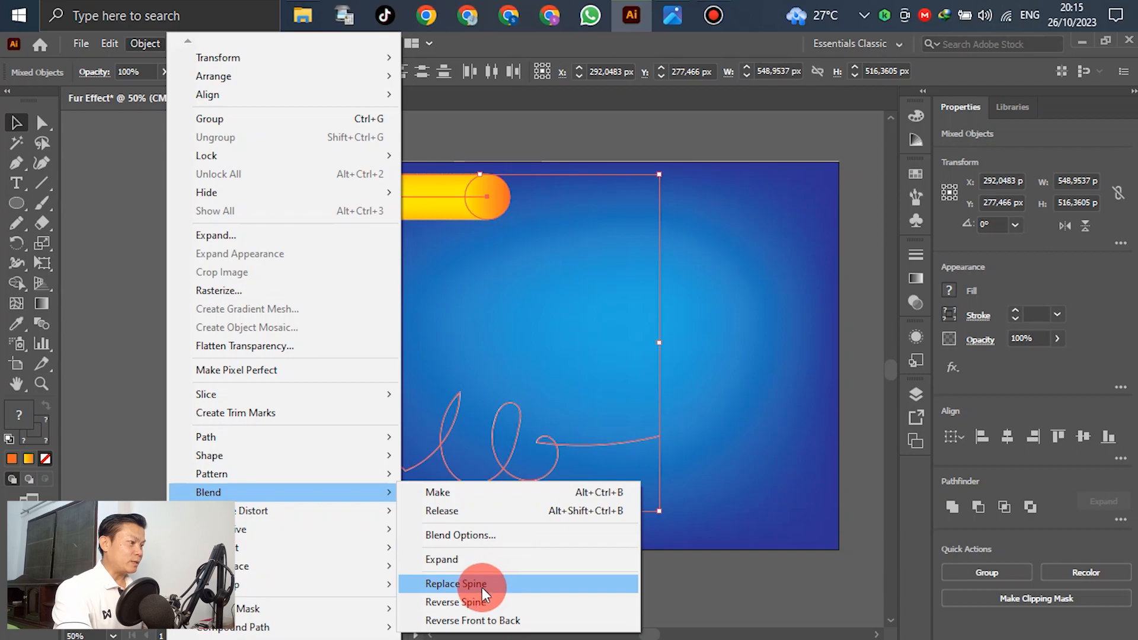
click(456, 583)
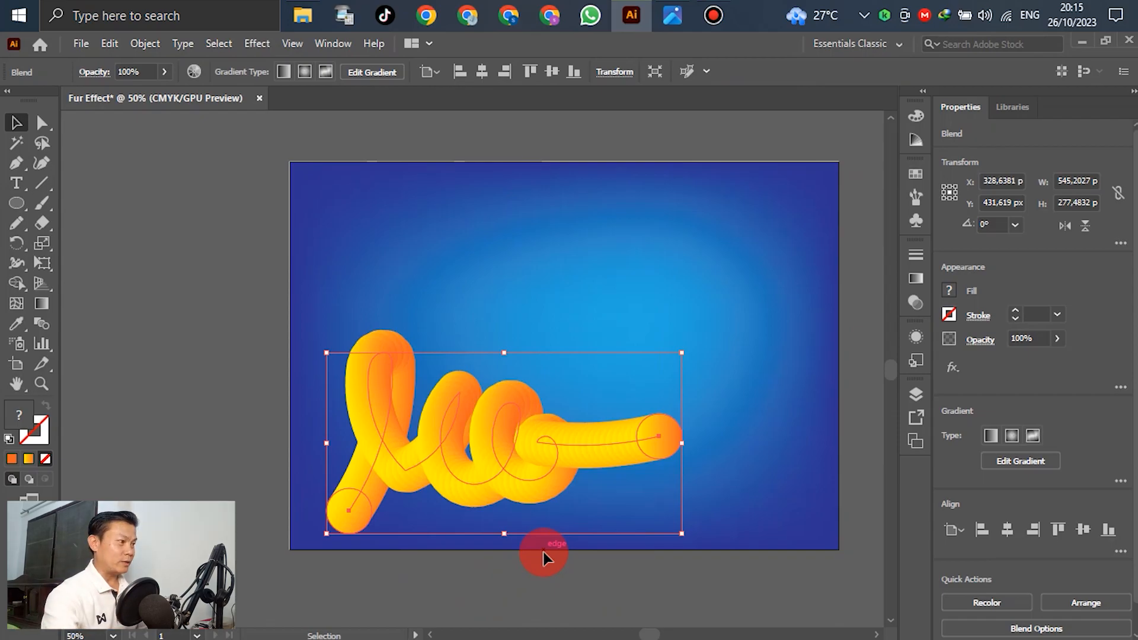
drag(544, 543, 574, 388)
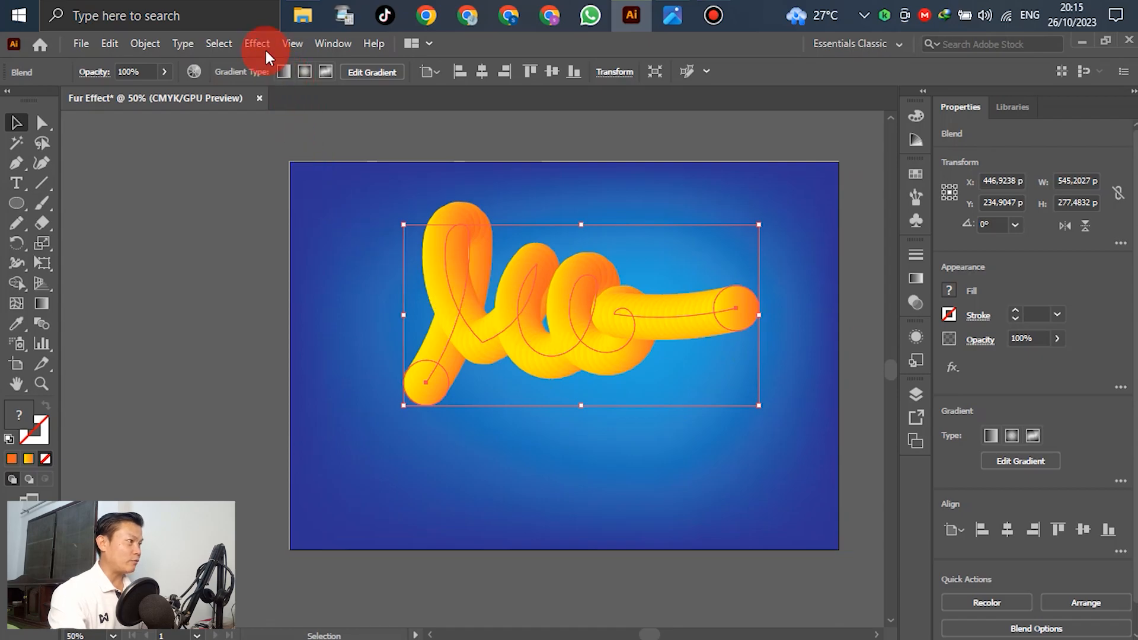
Step: Apply Roughen to the signature blend at 14% size, 84/in detail, corner points
click(257, 43)
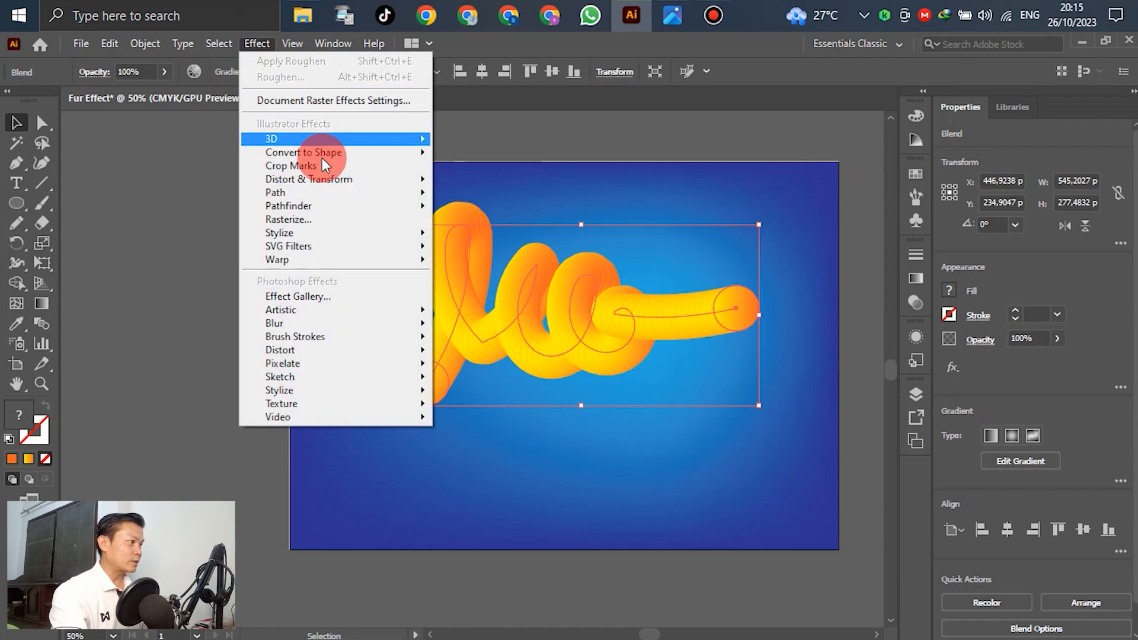
mouse_move(308, 179)
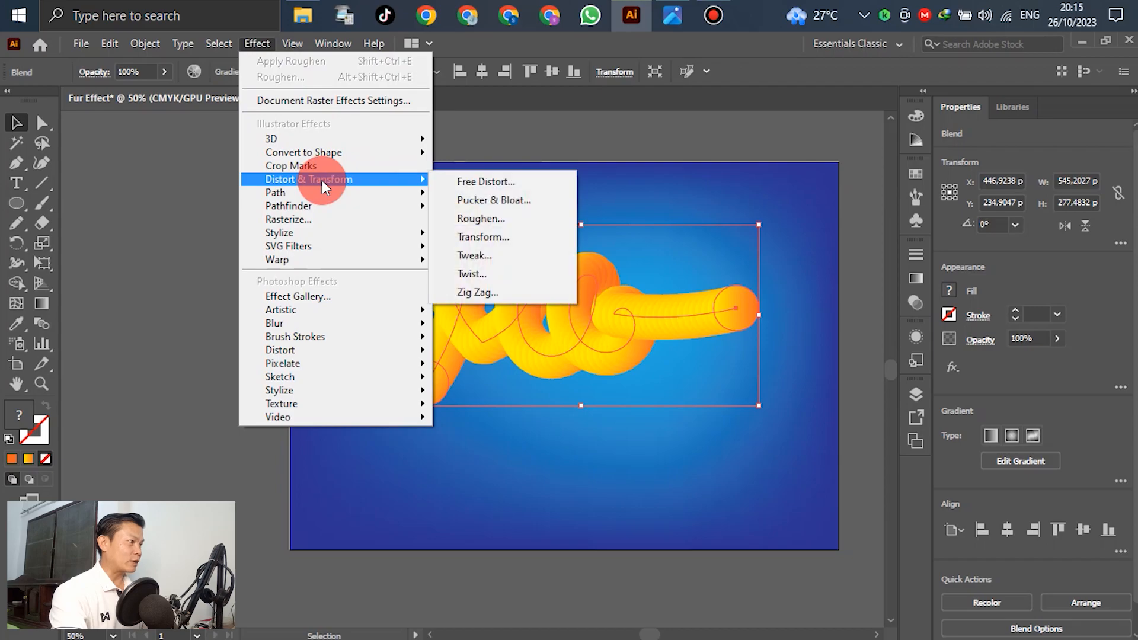
mouse_move(492, 223)
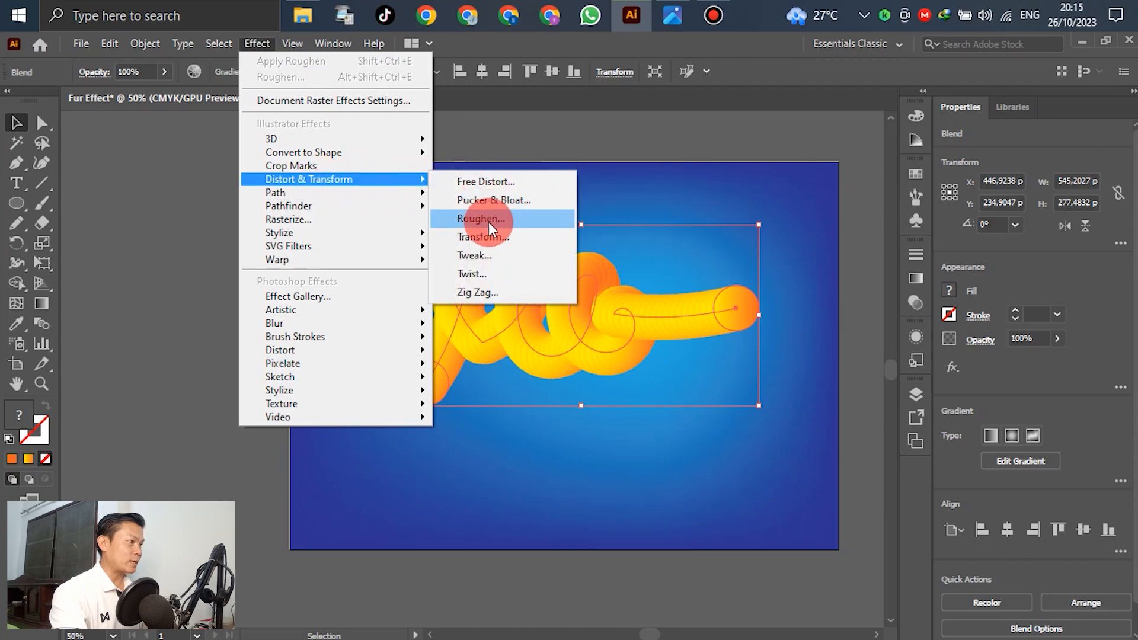
click(479, 219)
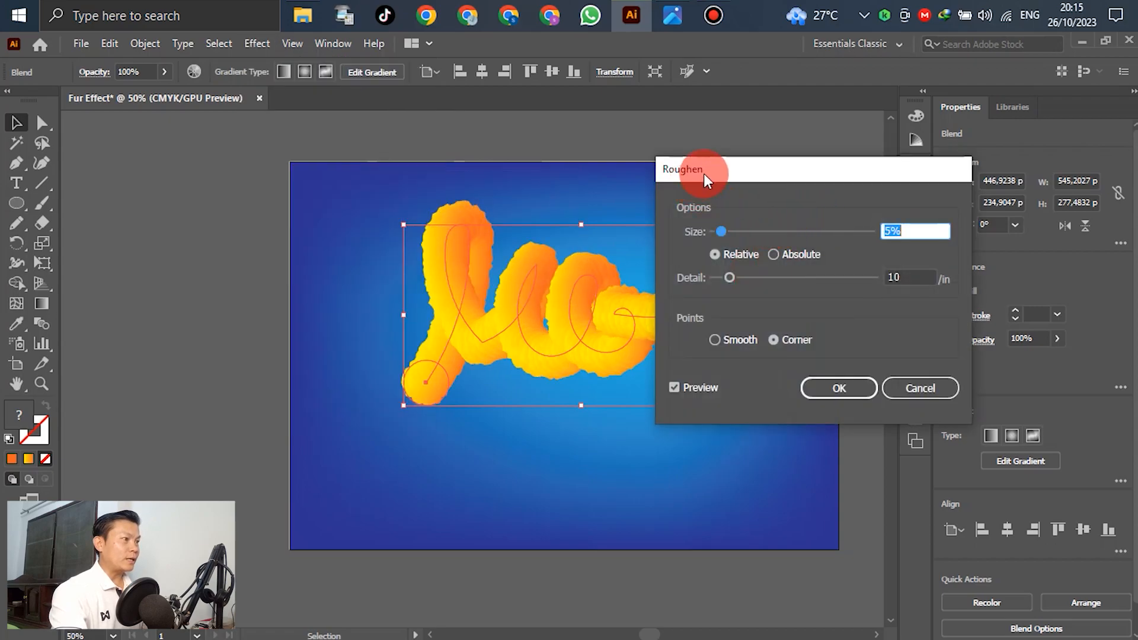
mouse_move(699, 180)
text(14)
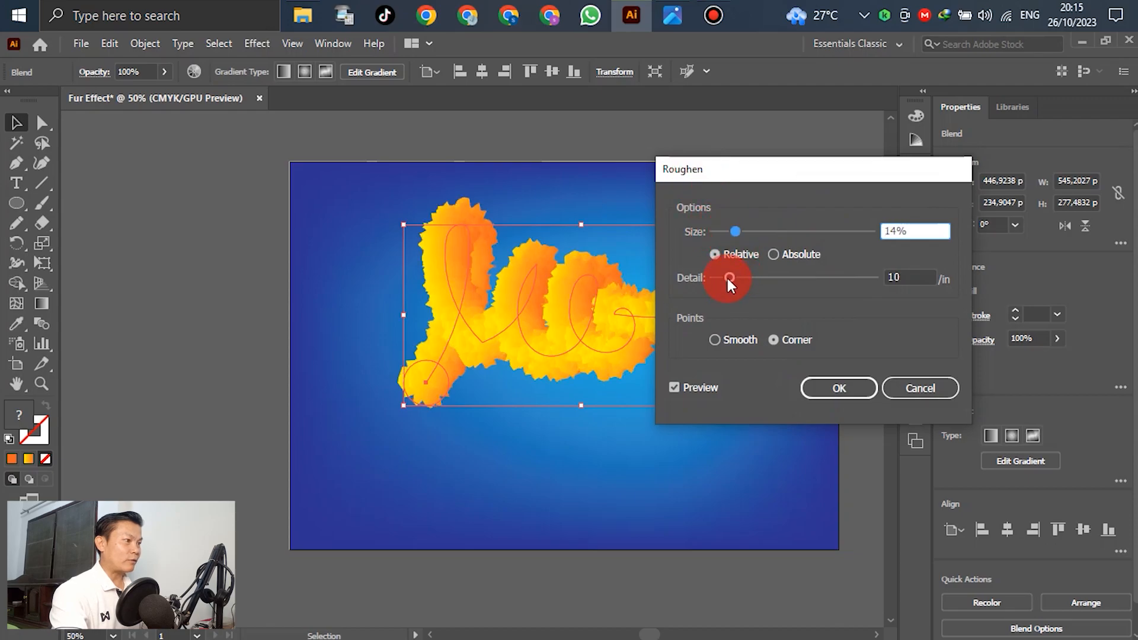
drag(729, 279, 838, 278)
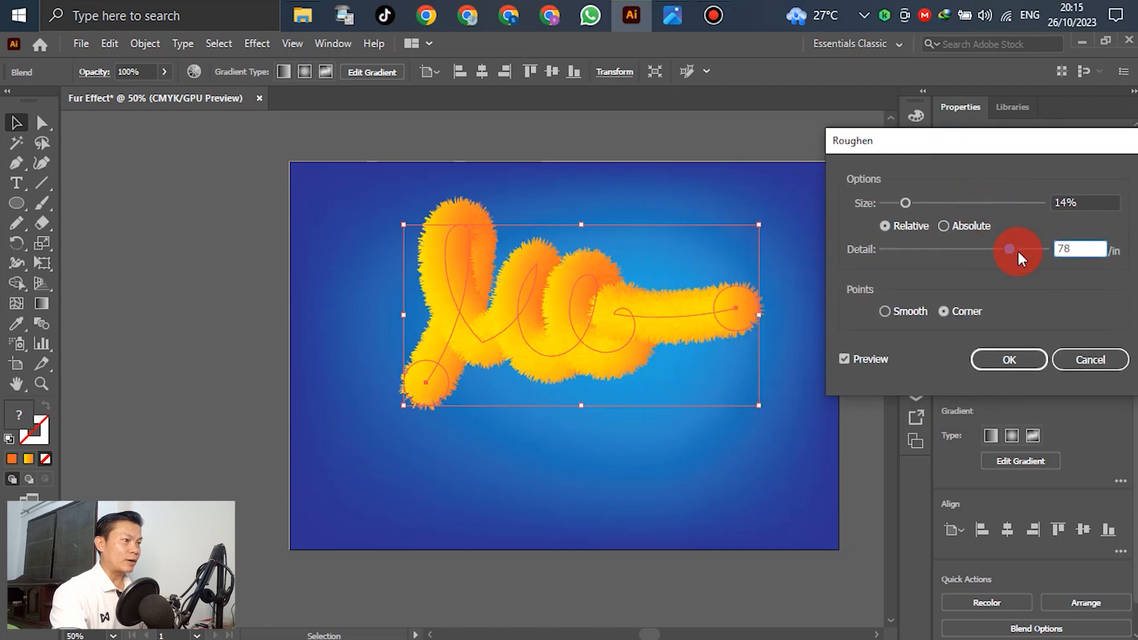
drag(1009, 248, 991, 249)
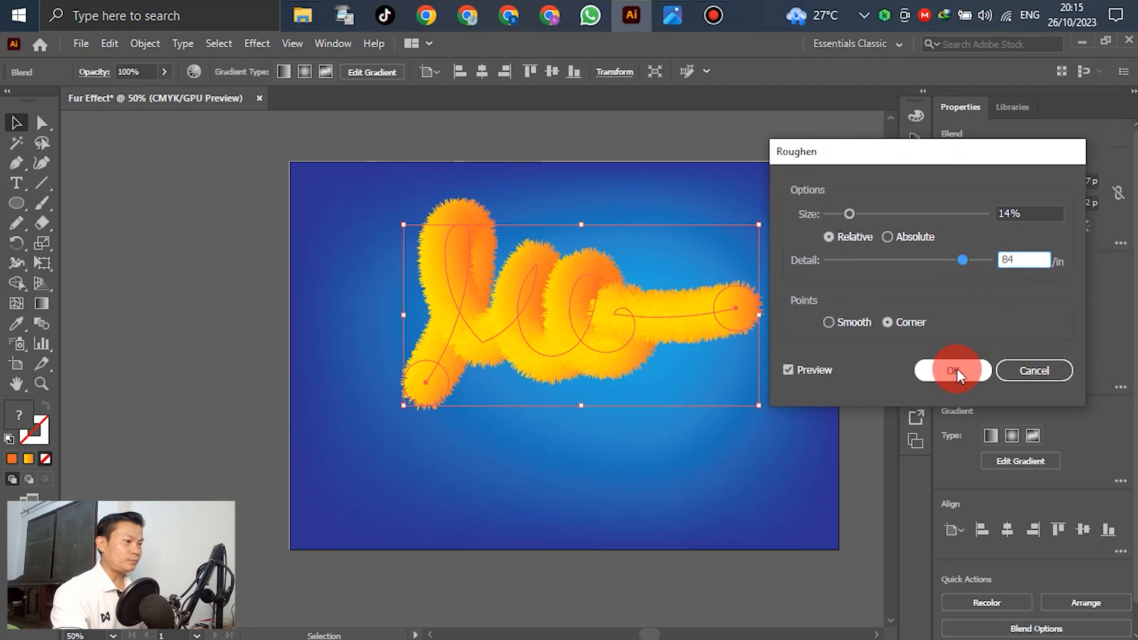
click(951, 370)
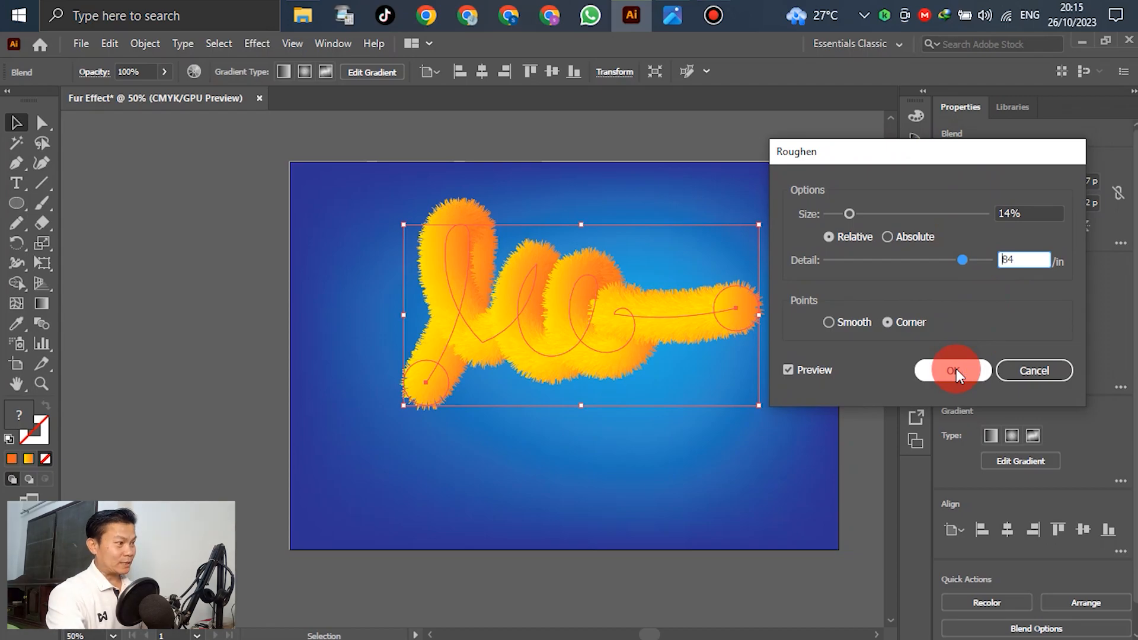
click(951, 370)
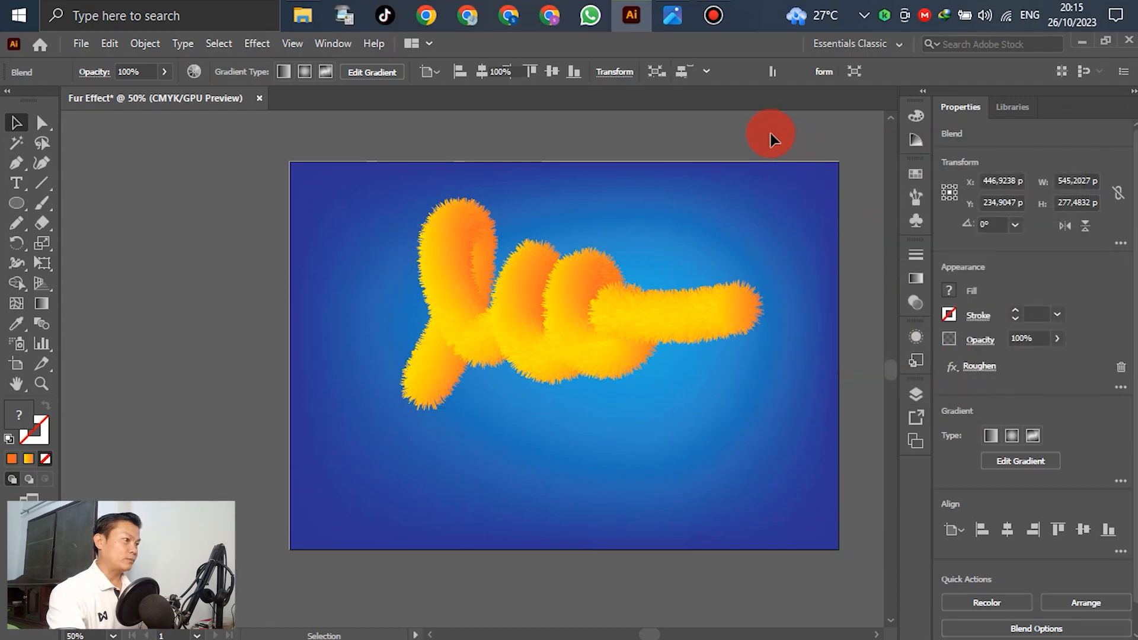